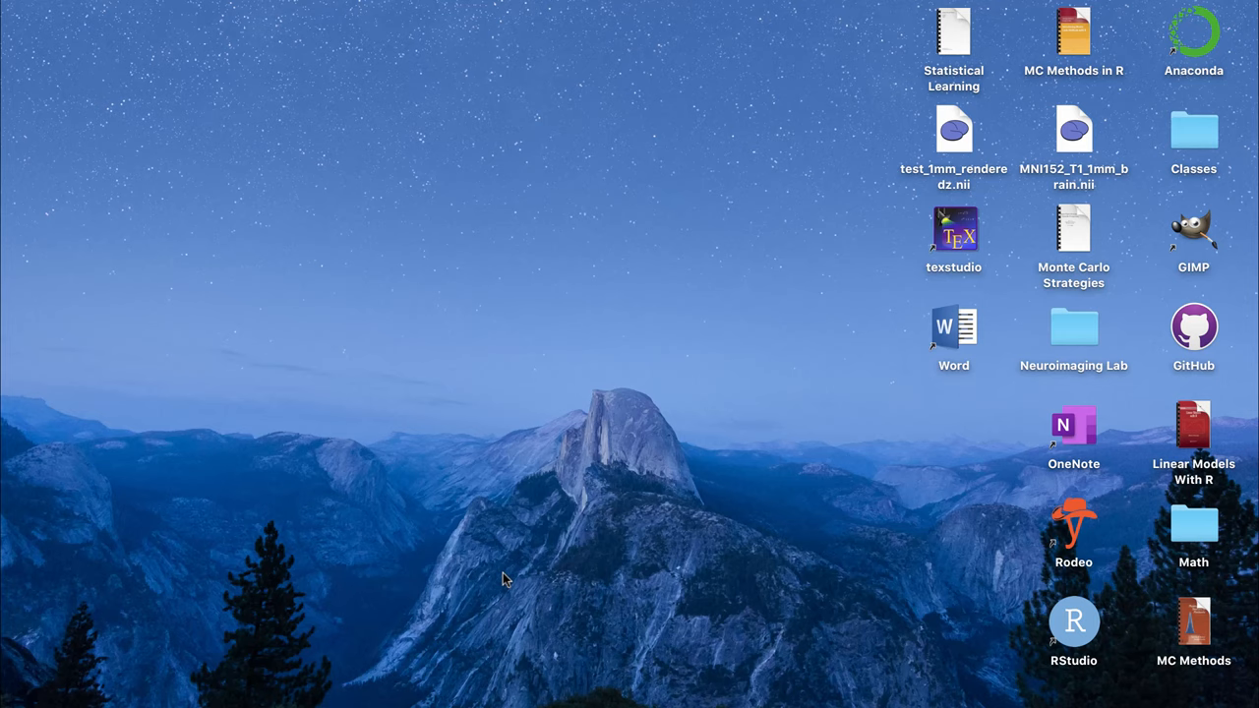
pyautogui.moveTo(362, 409)
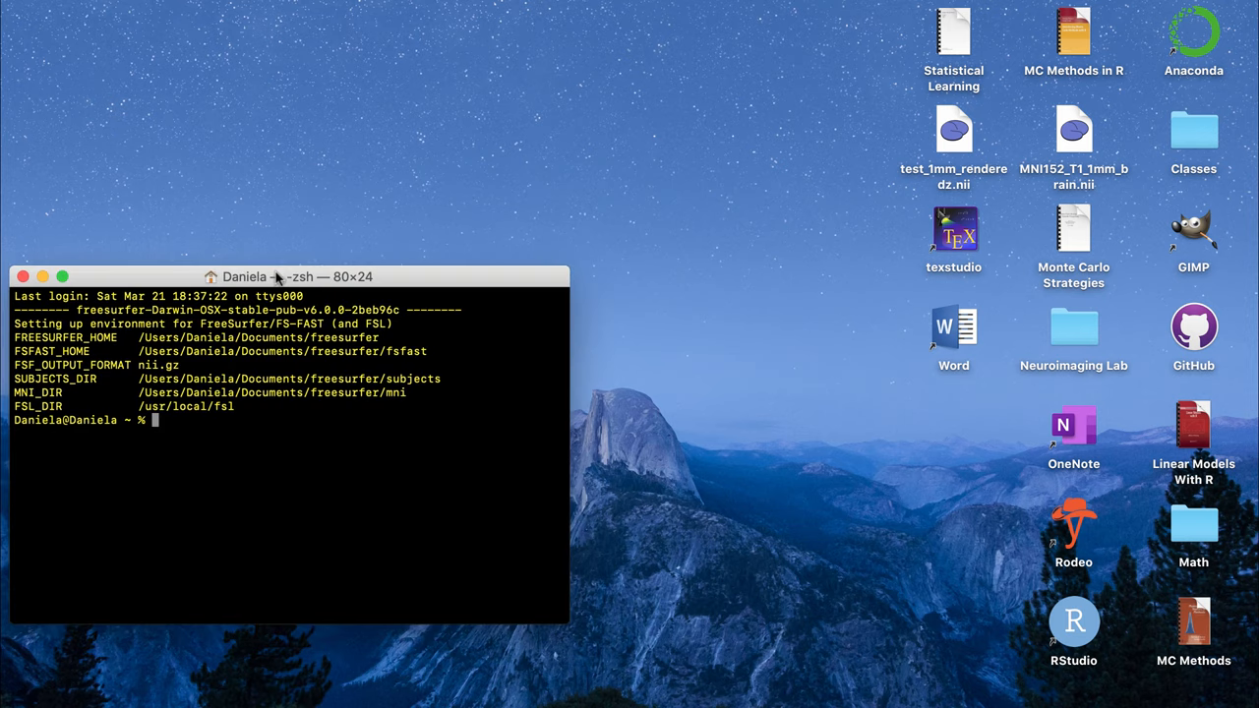
# Move the Terminal window showing the FreeSurfer and FSL setup toward the screen centre
pyautogui.moveTo(277, 275); pyautogui.dragTo(421, 275)
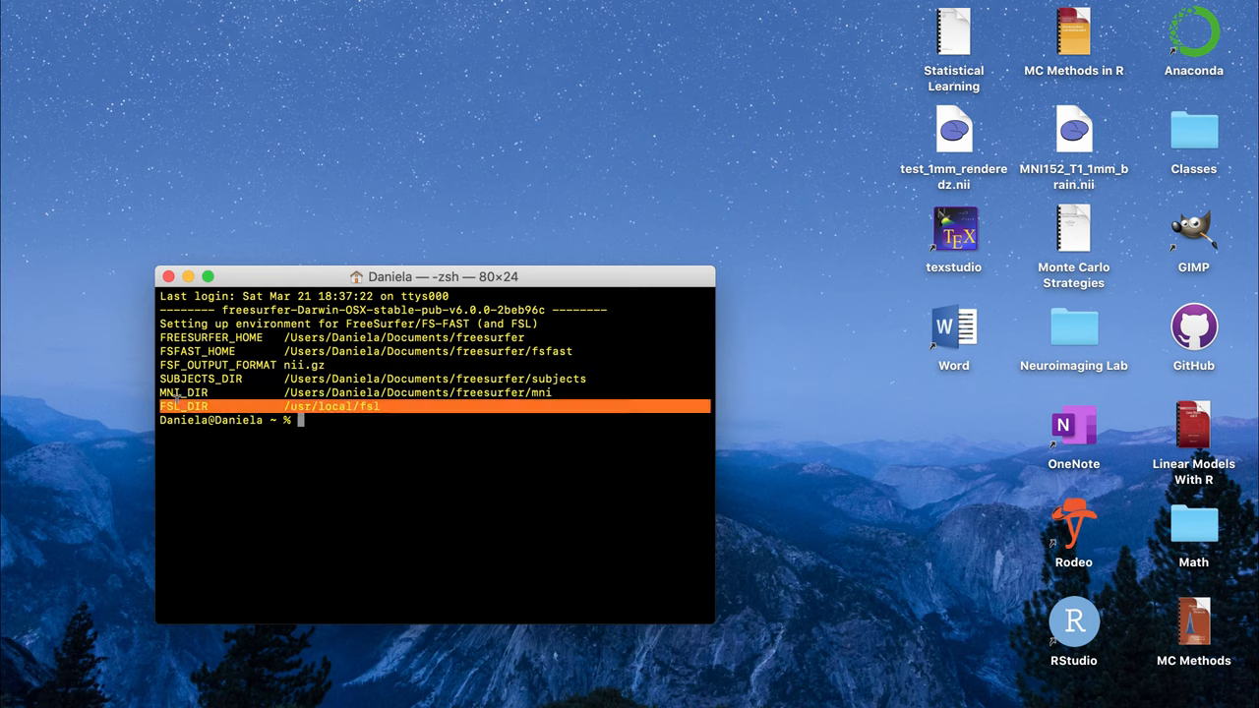
pyautogui.moveTo(327, 480)
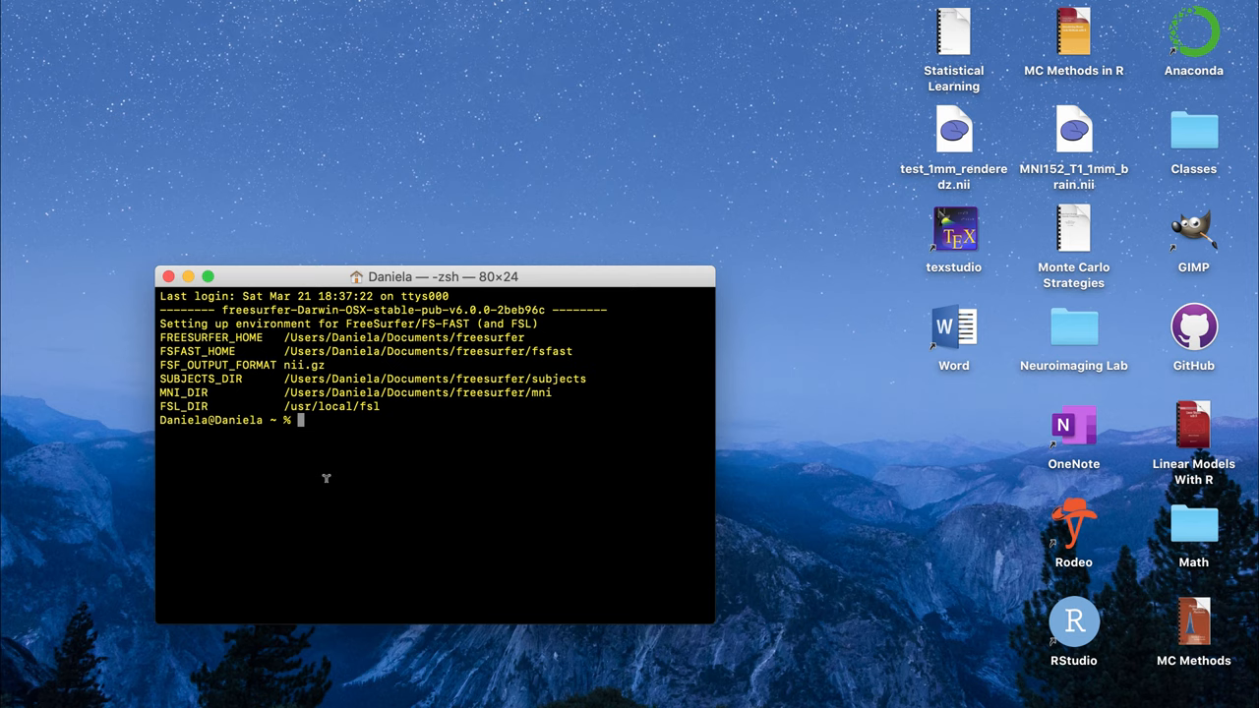
# Launch an empty FSLeyes viewer from the shell, then quit it without saving the layout
pyautogui.write('fsleyes')
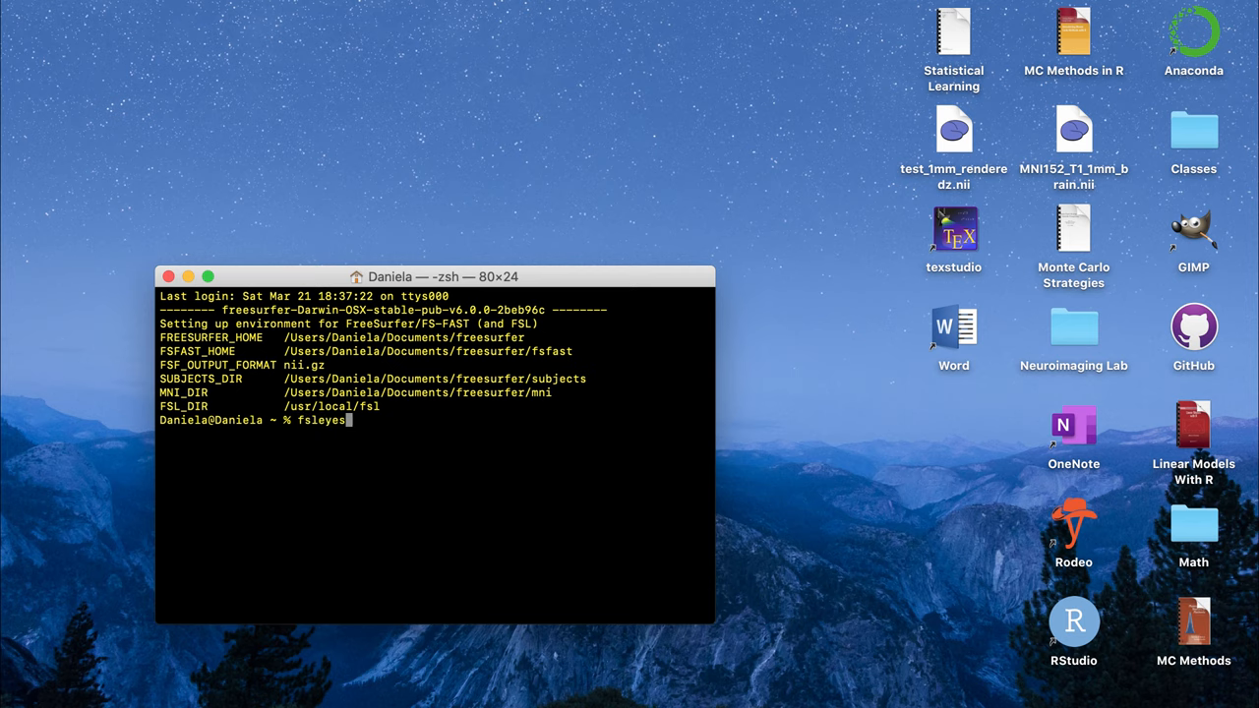
pyautogui.press('Return')
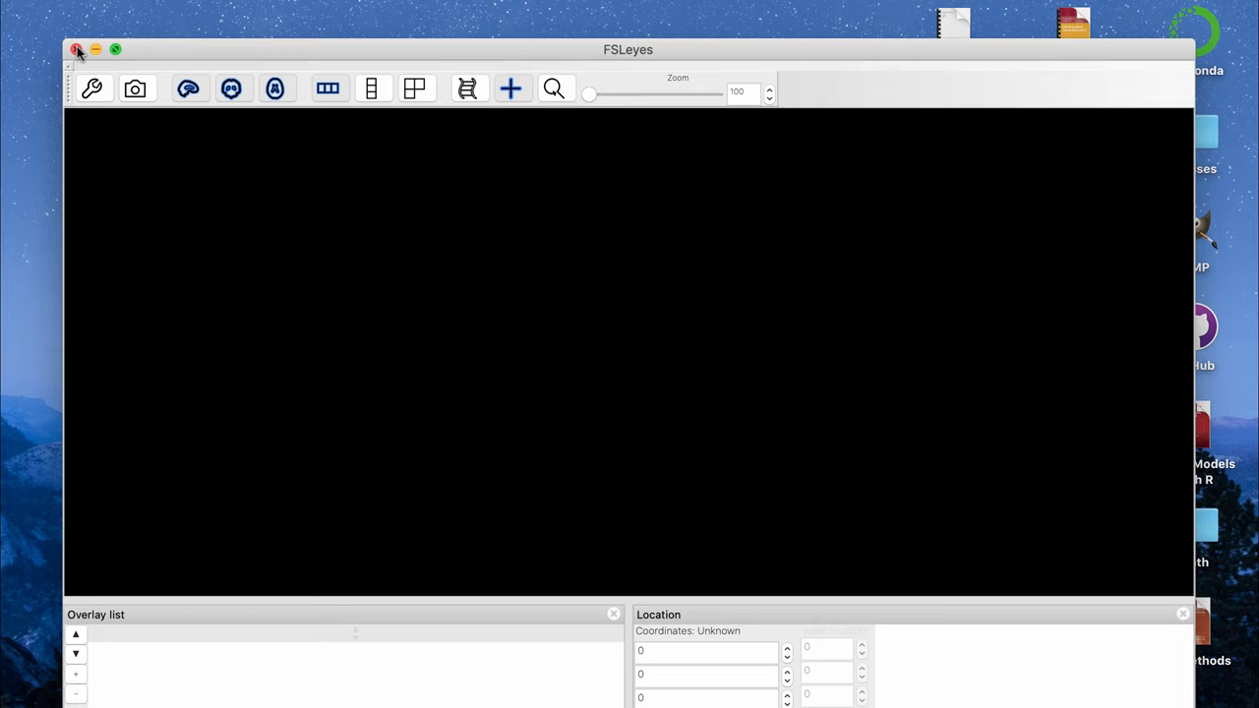
pyautogui.moveTo(79, 49)
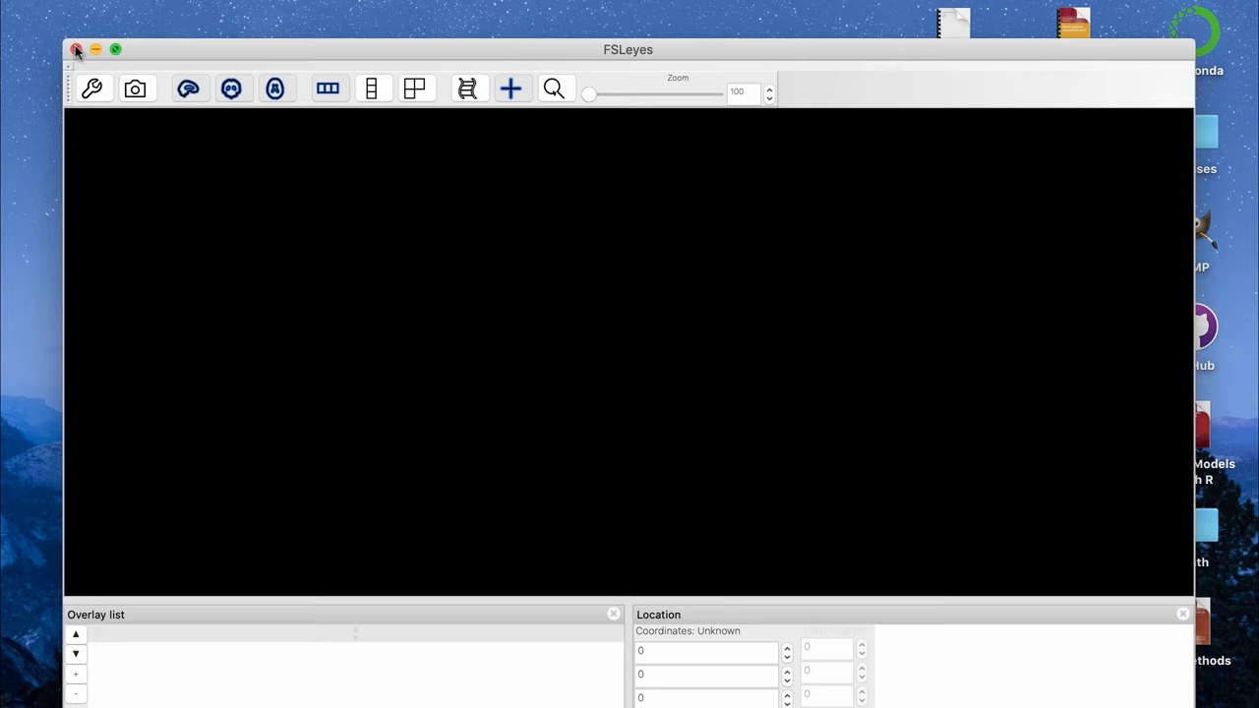
pyautogui.moveTo(86, 226)
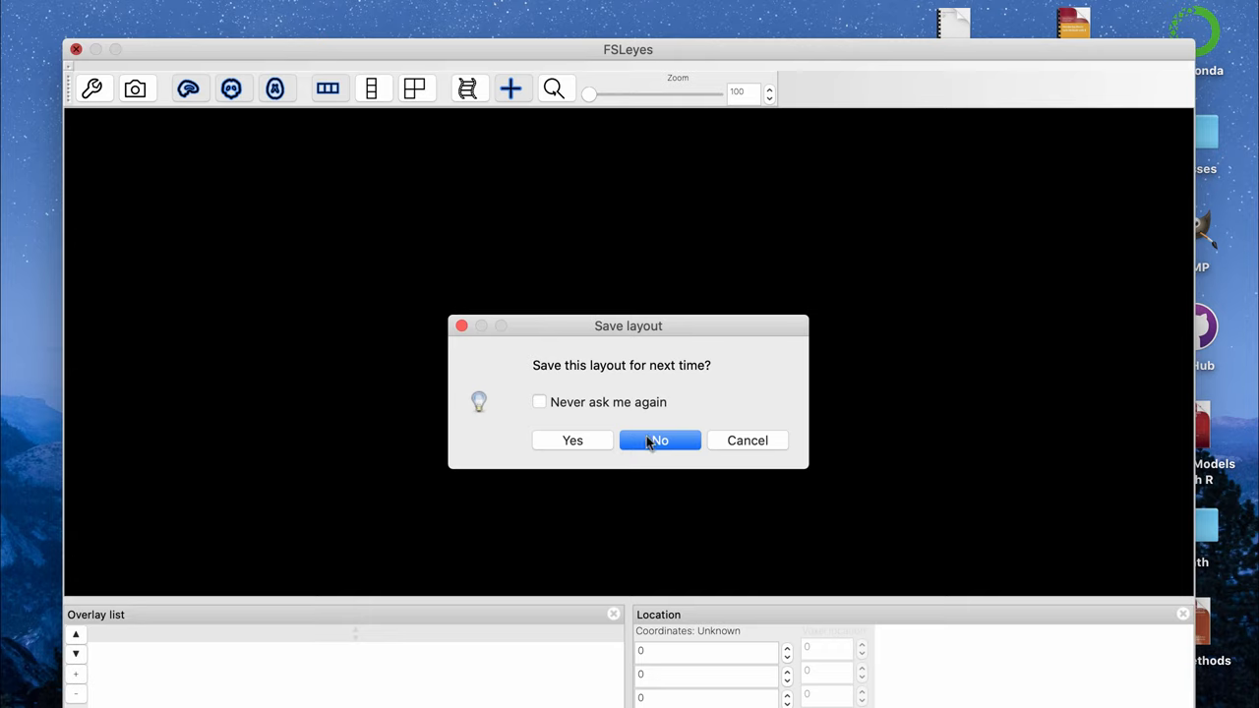
pyautogui.click(659, 441)
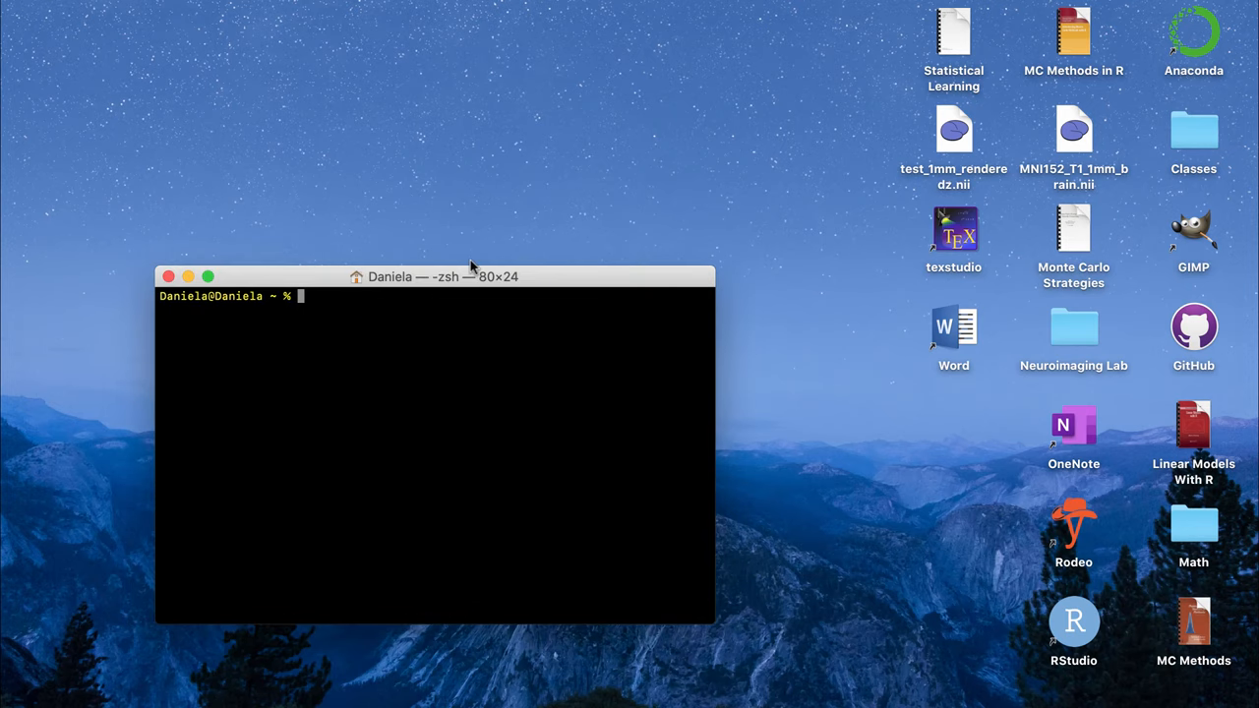
pyautogui.moveTo(722, 161)
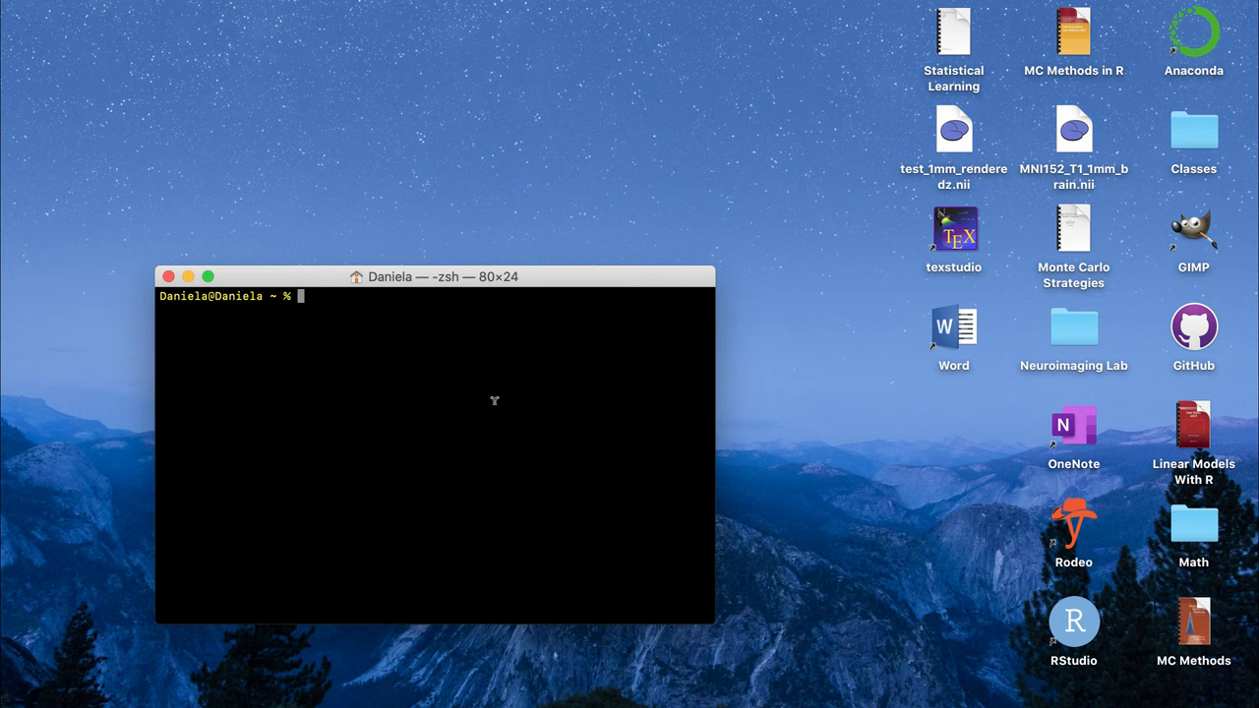
# Change to the Desktop folder and prepare 'fsleyes MNI152_T1_1mm_brain.nii' without running it
pyautogui.write('cd Desktop/')
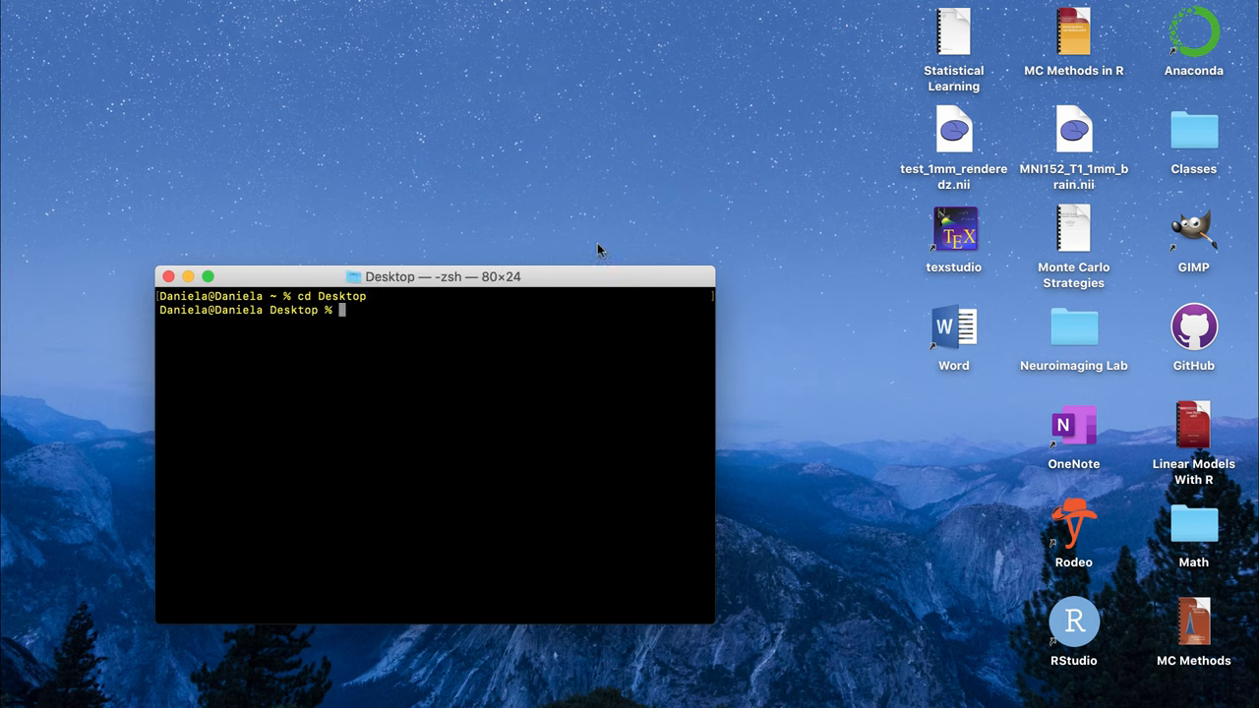
pyautogui.moveTo(948, 152)
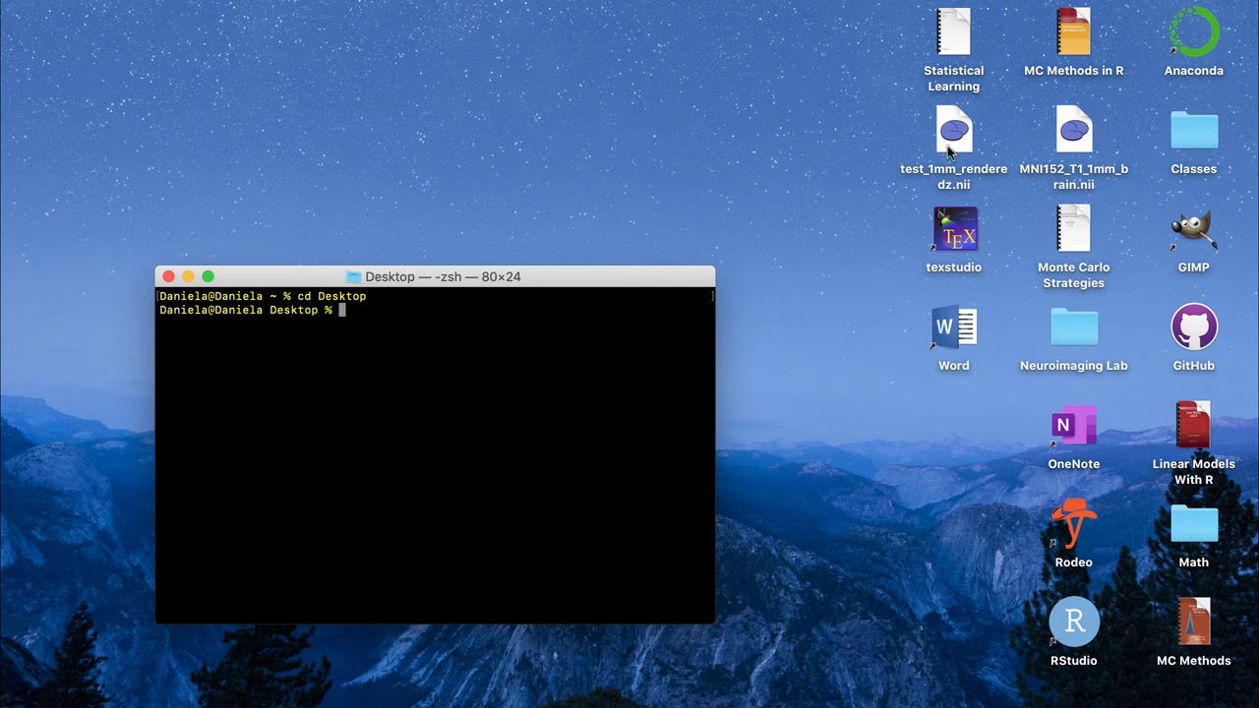
pyautogui.write('f')
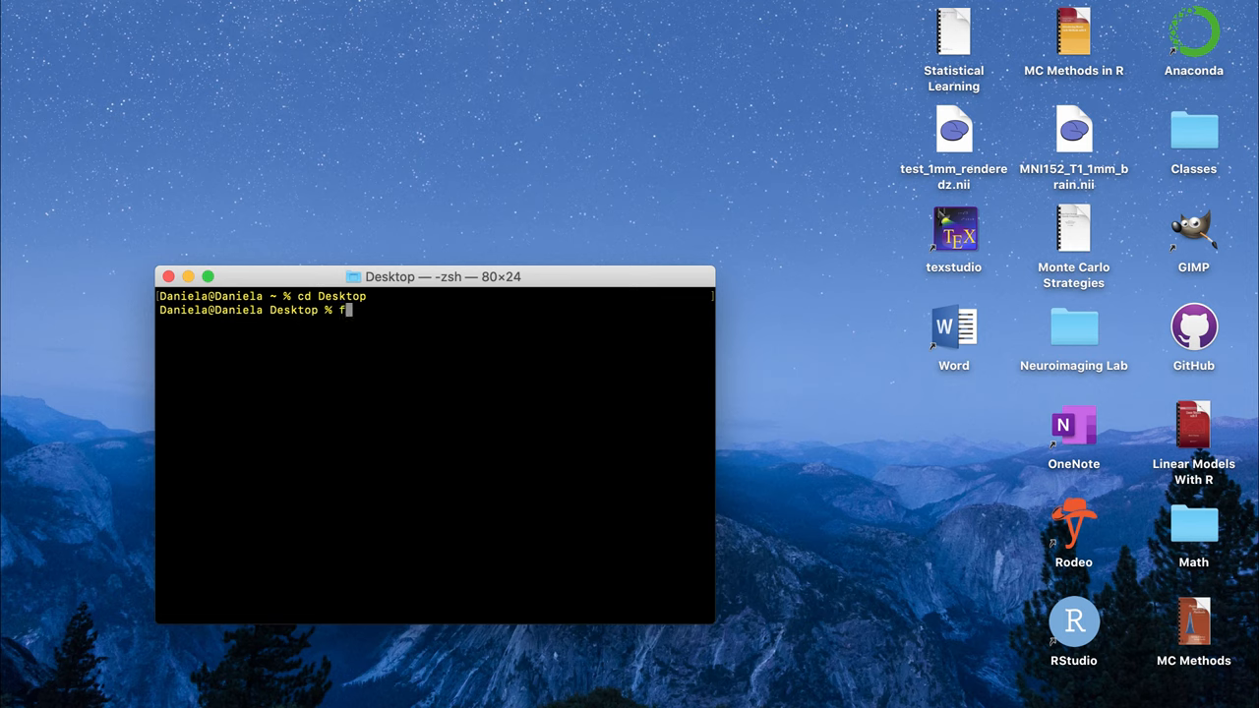
pyautogui.write('sleyes M')
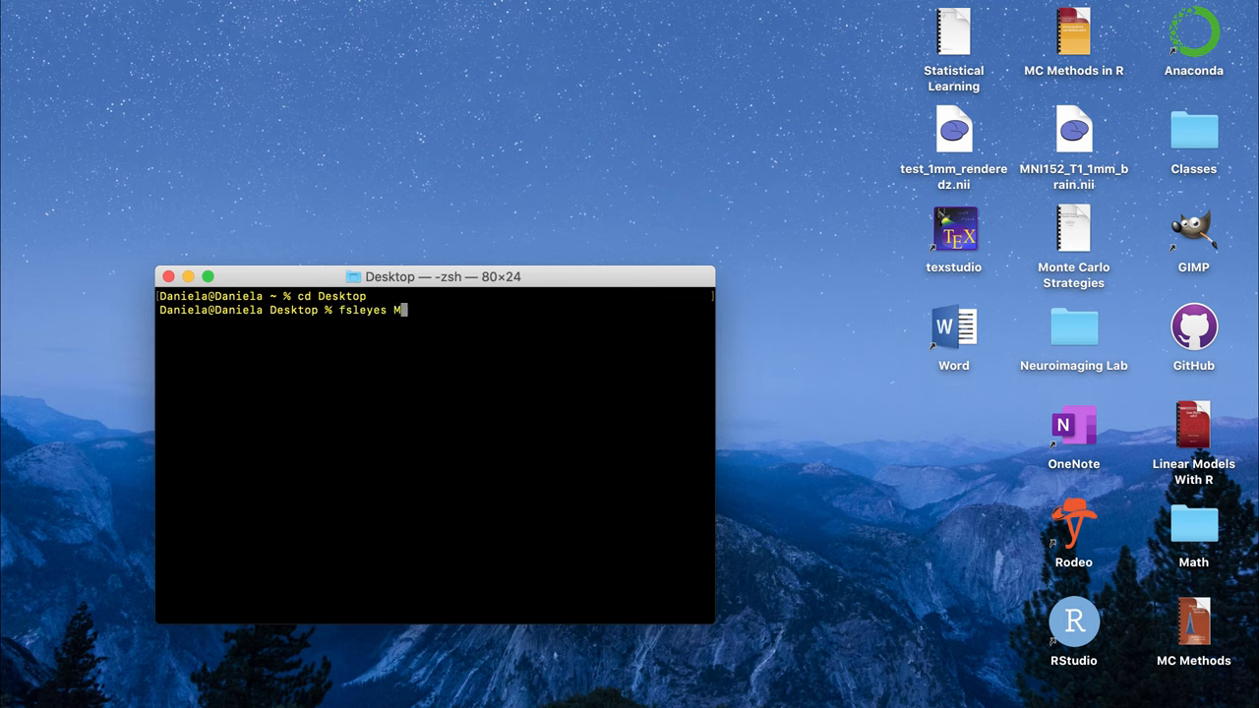
pyautogui.write('NI152_T1_1mm_brain.nii')
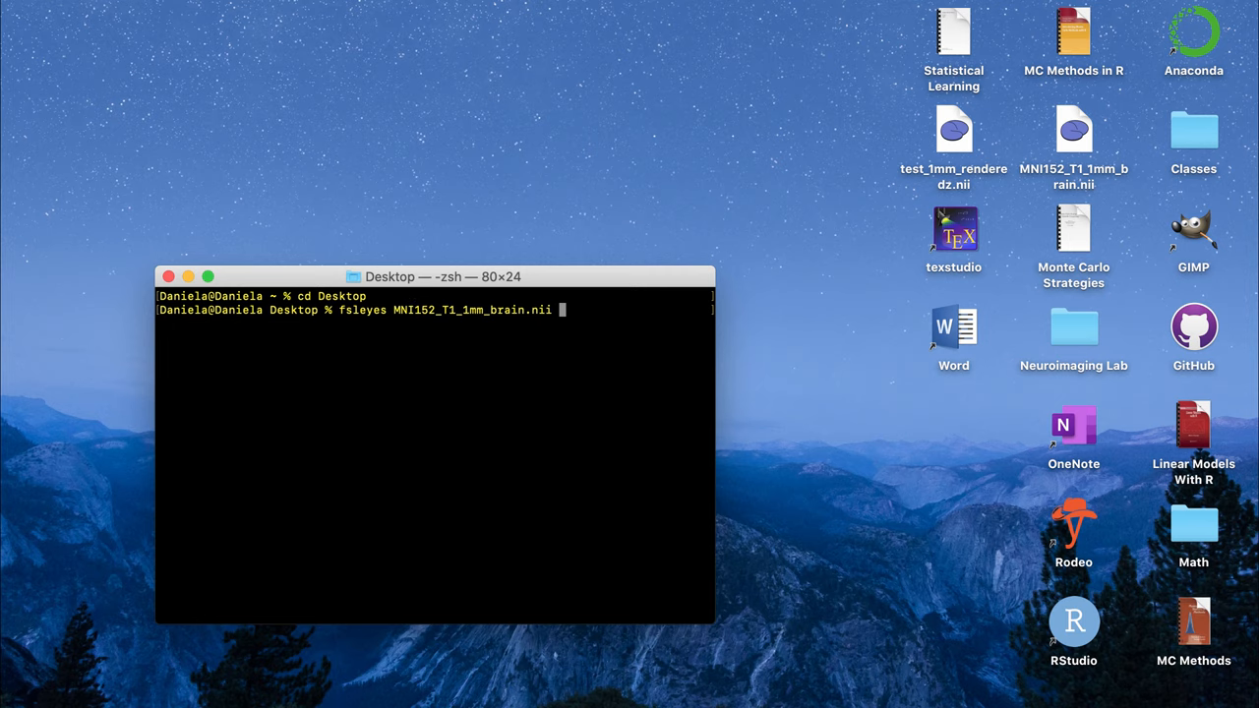
# Open MNI152_T1_1mm_brain in FSLeyes and move the crosshair through ventricle, temporal and upper-brain levels
pyautogui.press('Return')
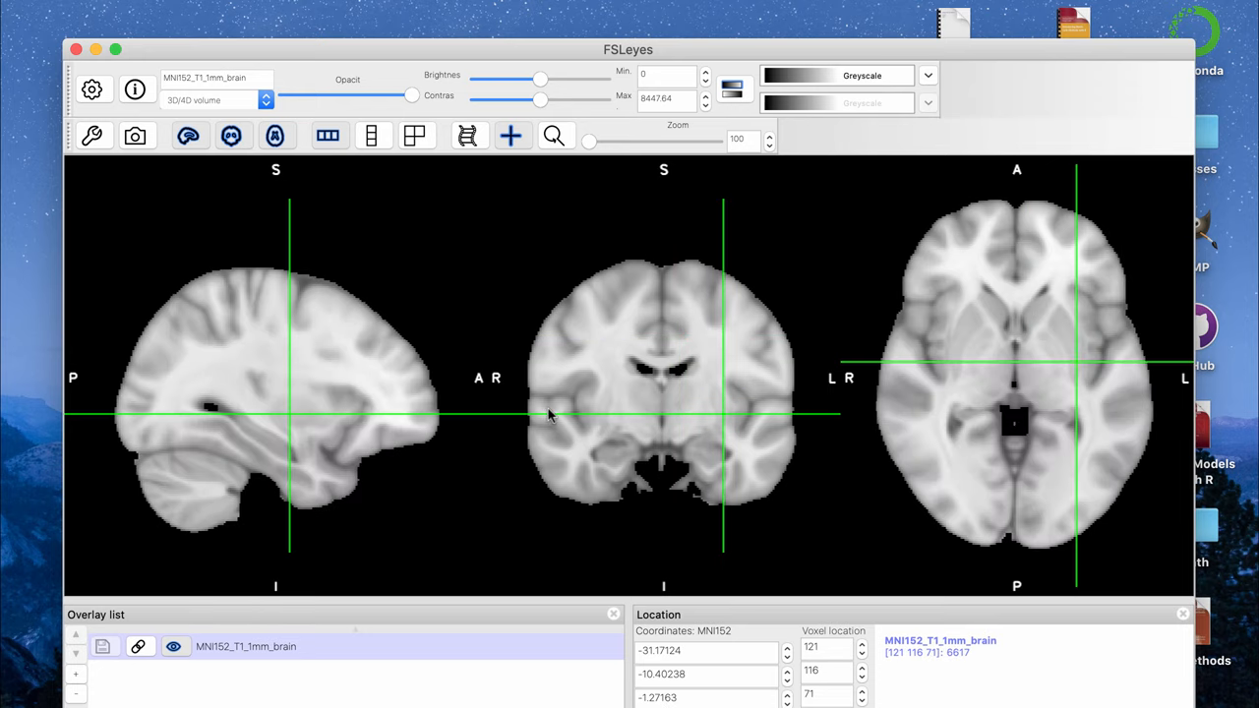
pyautogui.click(724, 417)
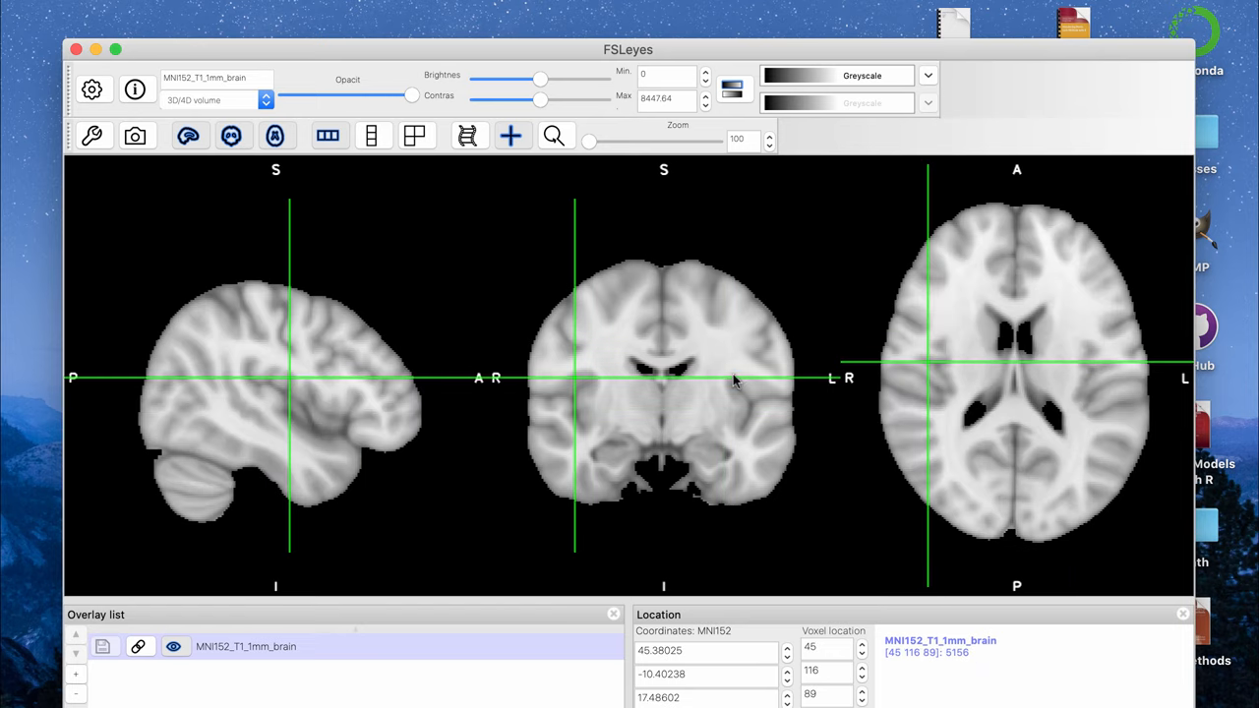
pyautogui.click(736, 431)
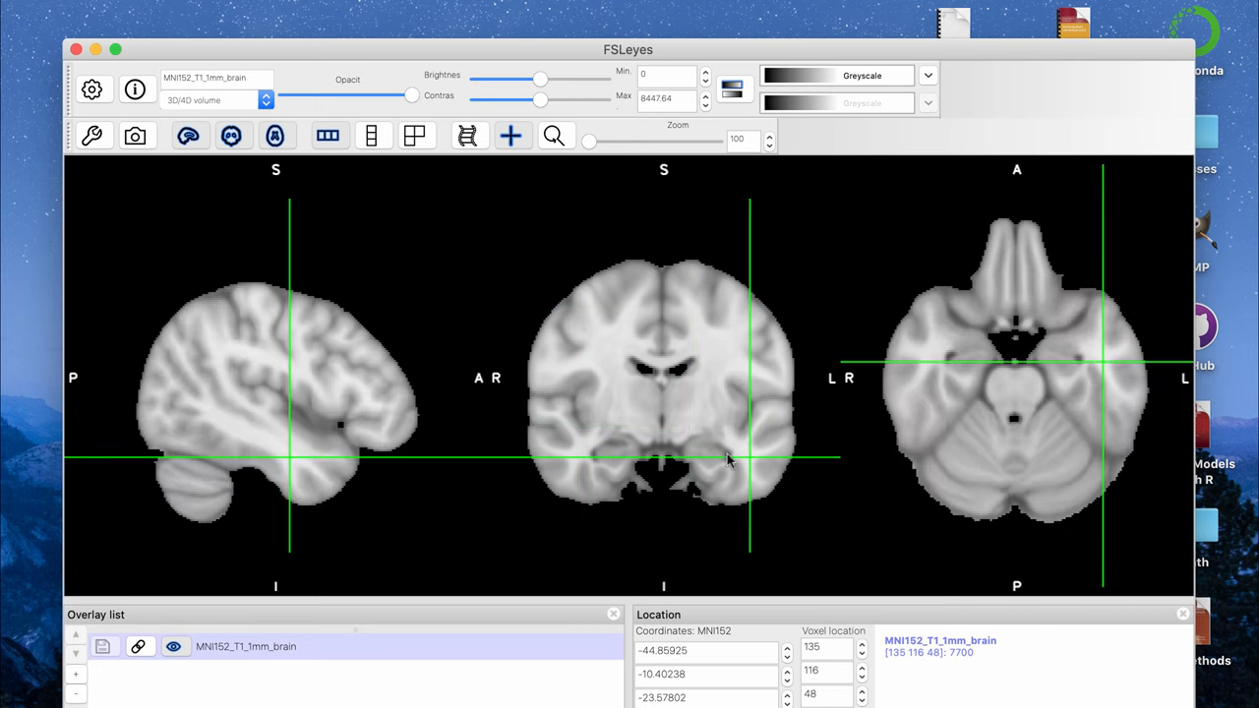
pyautogui.click(744, 334)
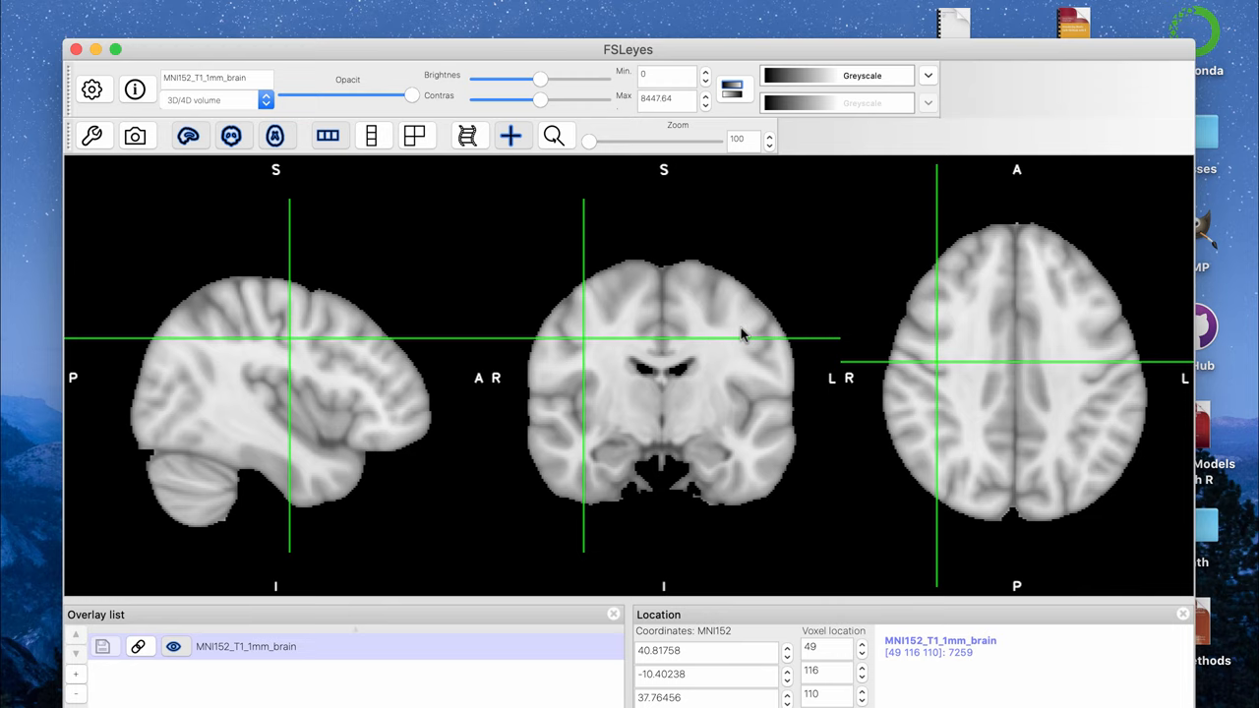
pyautogui.click(730, 450)
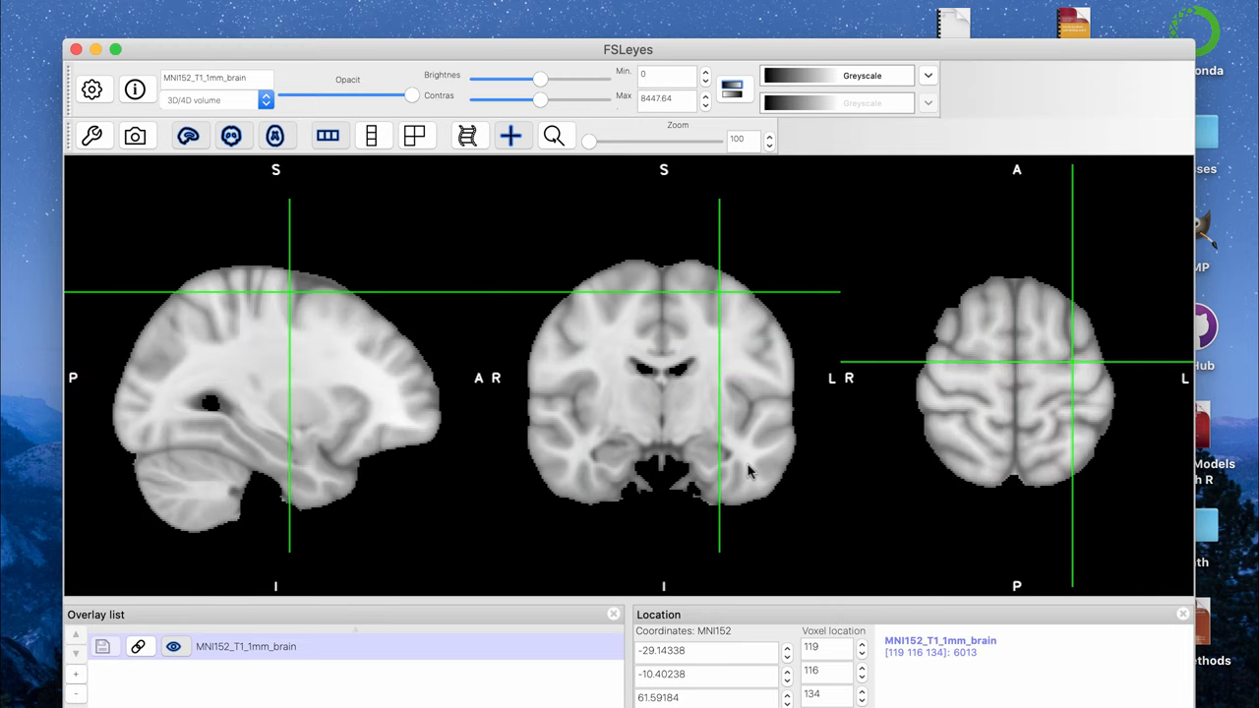
# Move the crosshair to the midline, near the corpus callosum, and out toward the lateral cortex
pyautogui.click(637, 307)
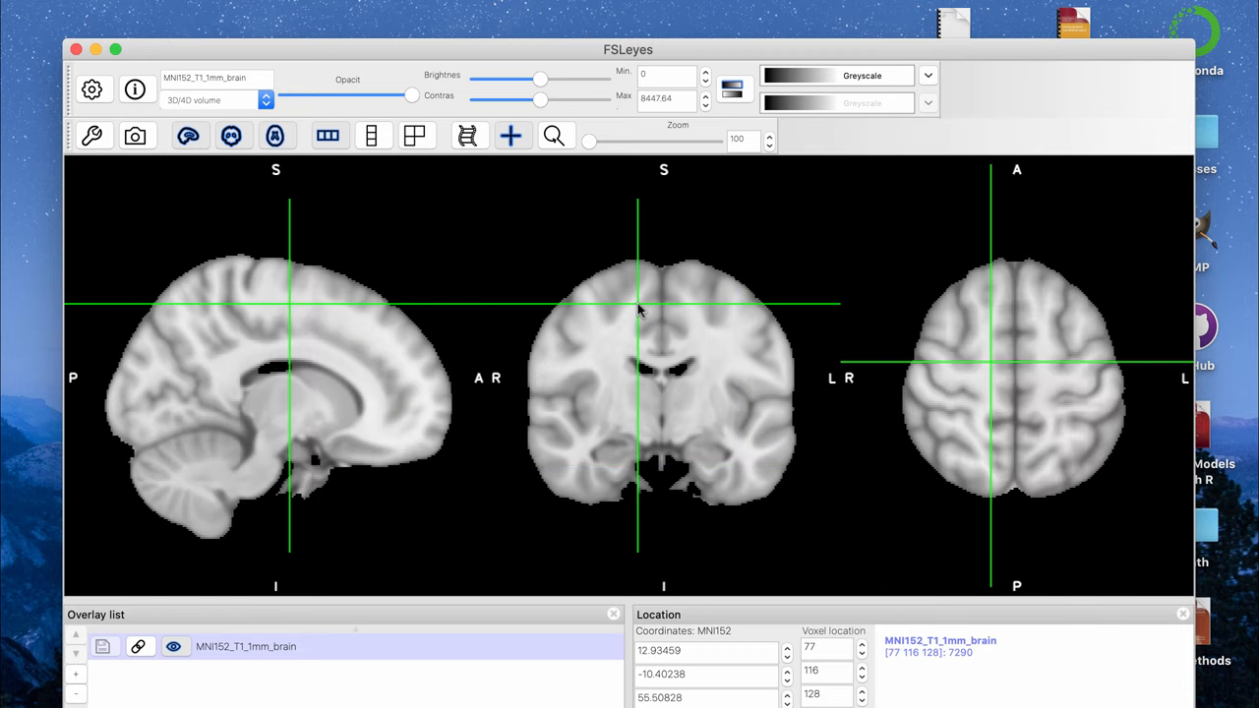
pyautogui.click(653, 384)
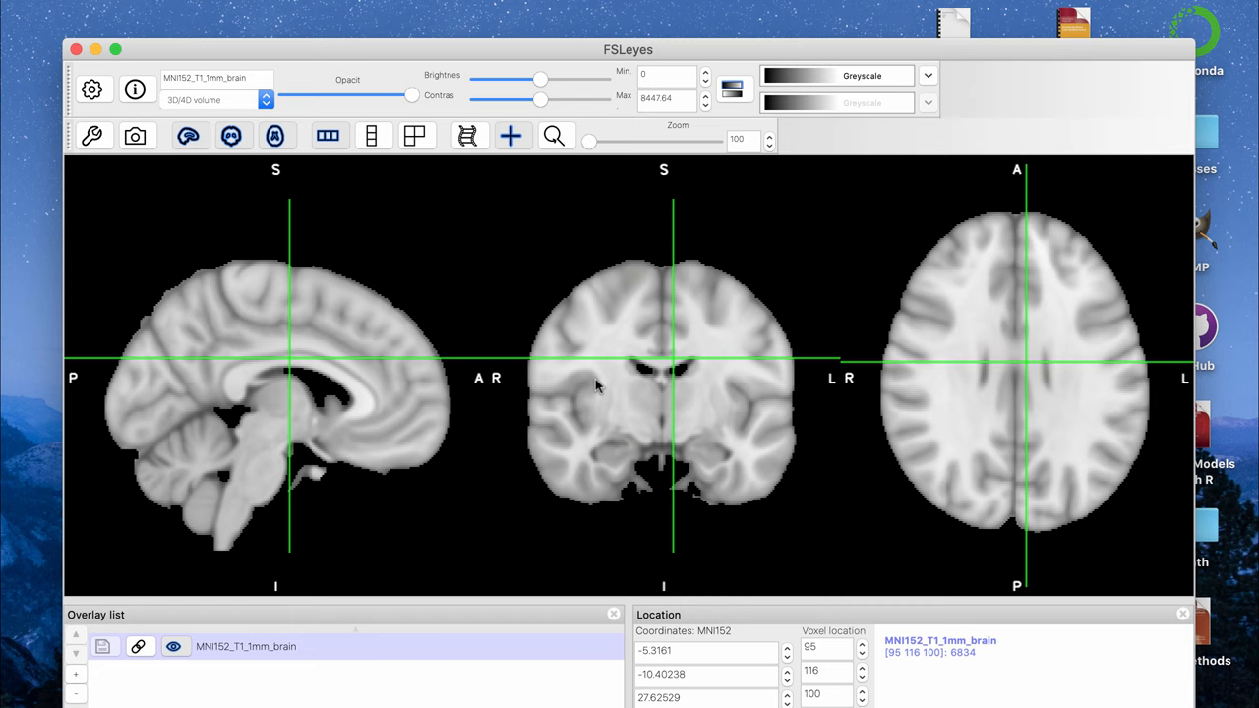
pyautogui.click(667, 305)
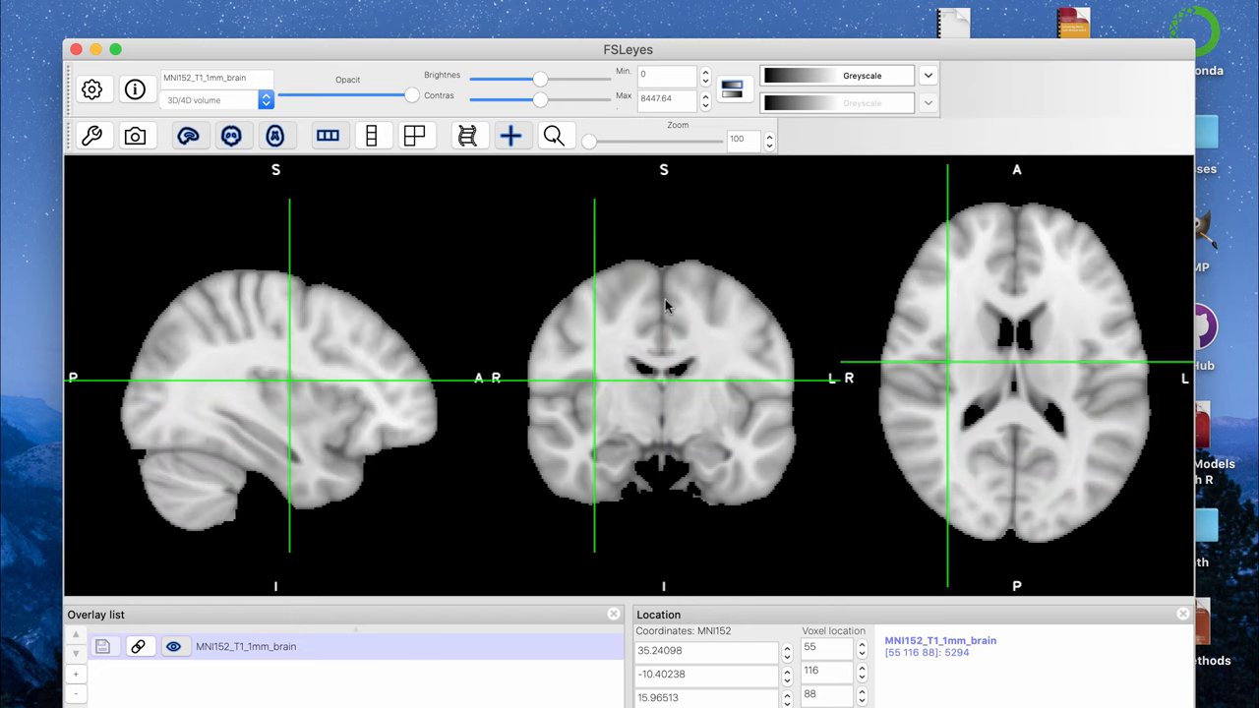
pyautogui.moveTo(730, 360)
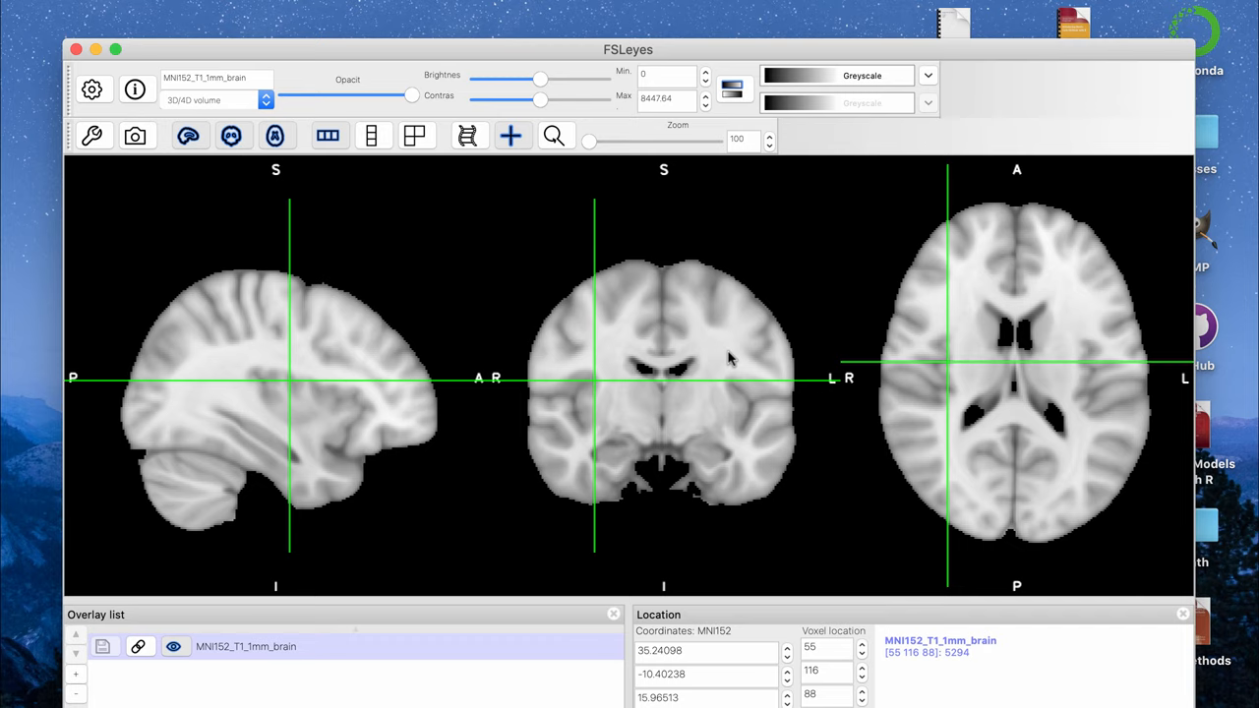
pyautogui.moveTo(419, 413)
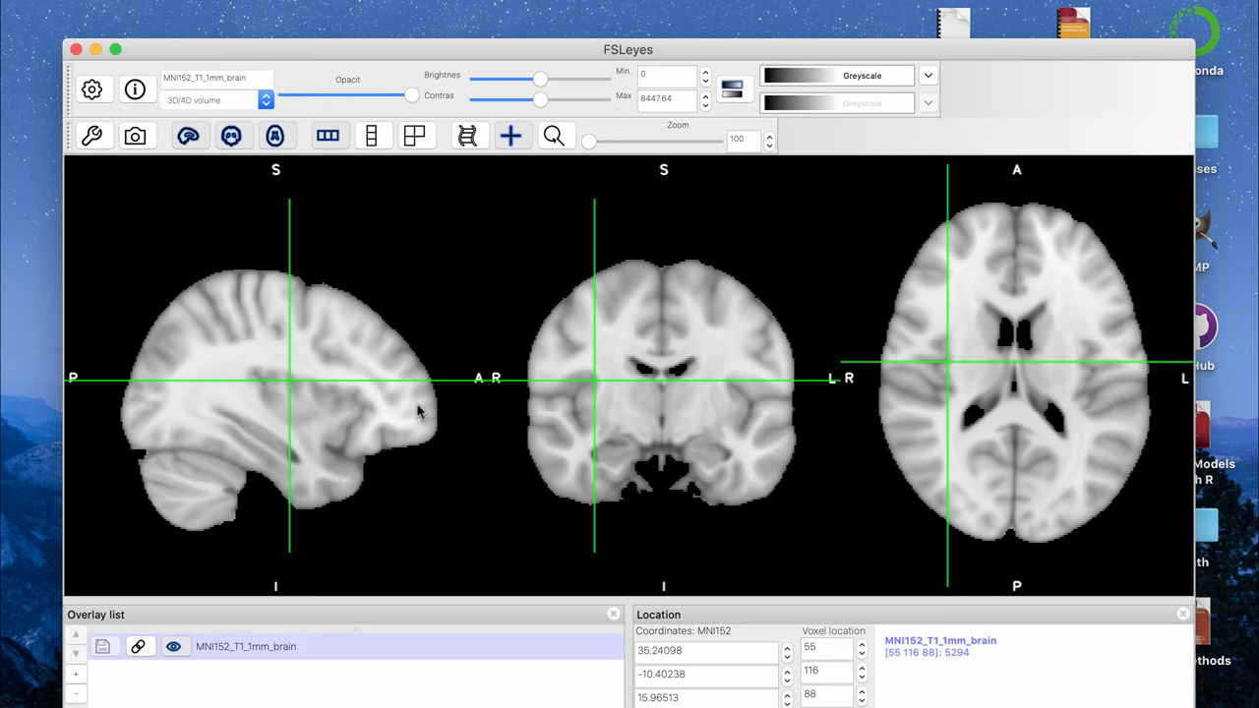
pyautogui.moveTo(214, 464)
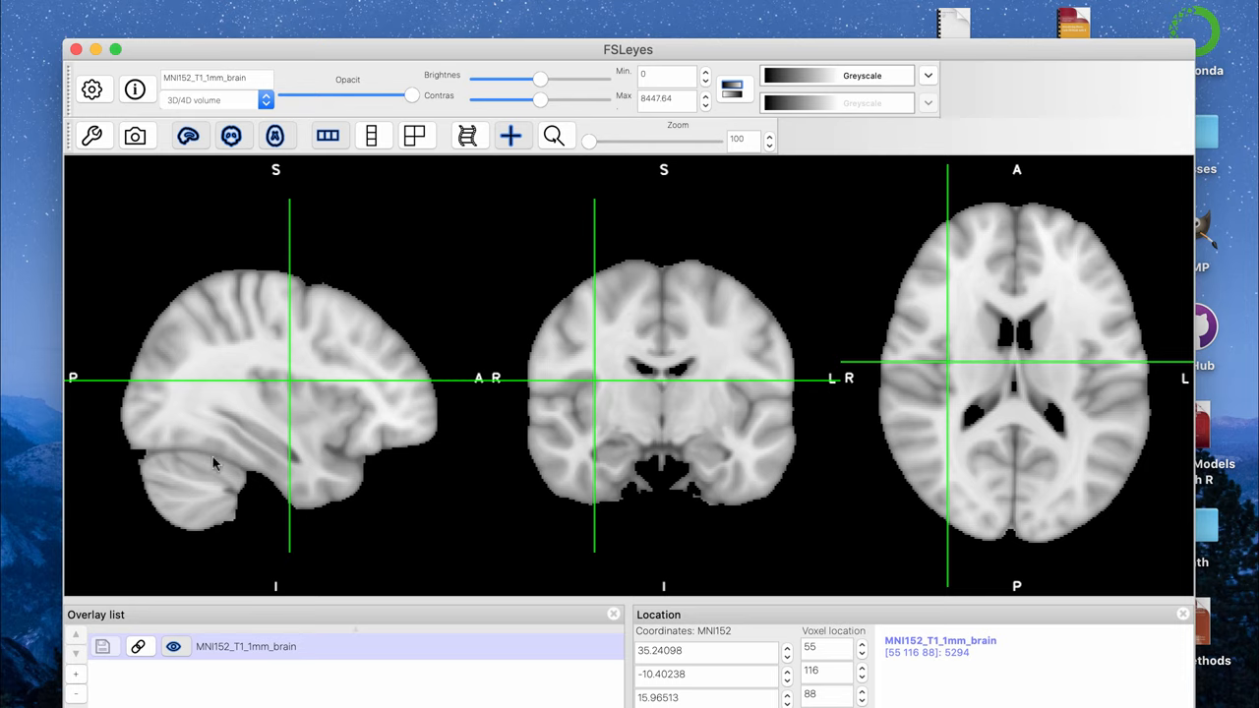
pyautogui.moveTo(262, 242)
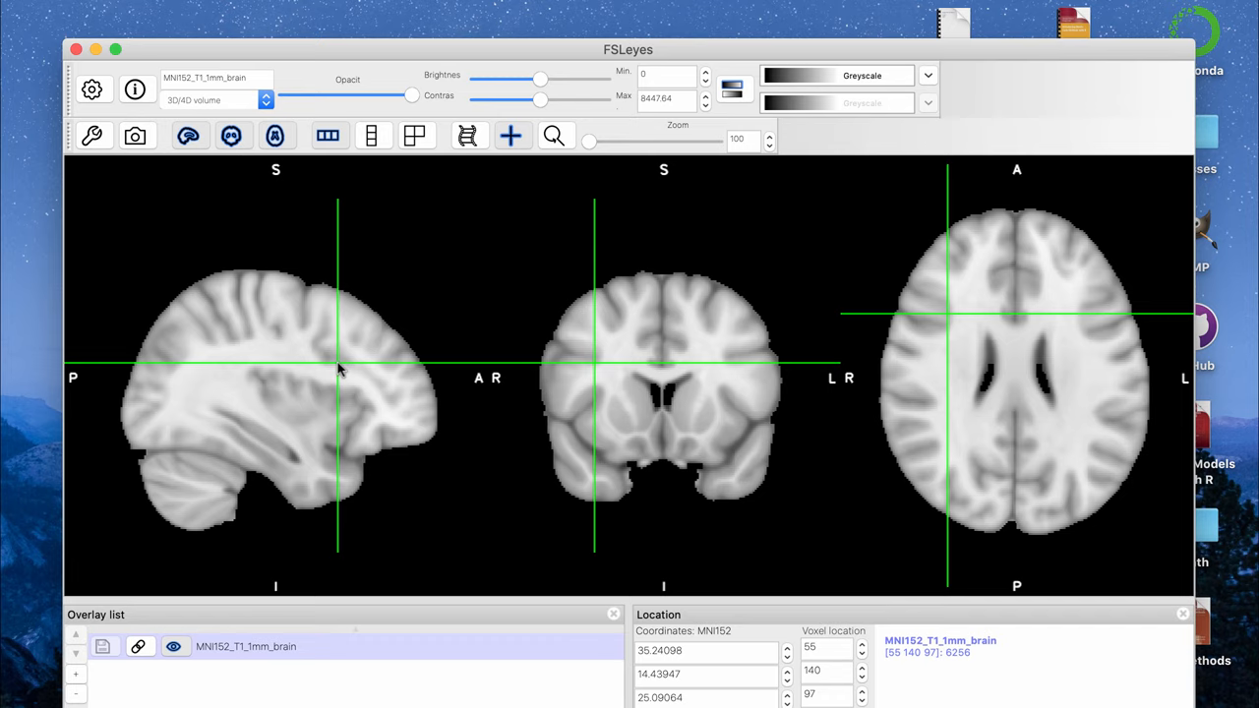
pyautogui.moveTo(207, 411)
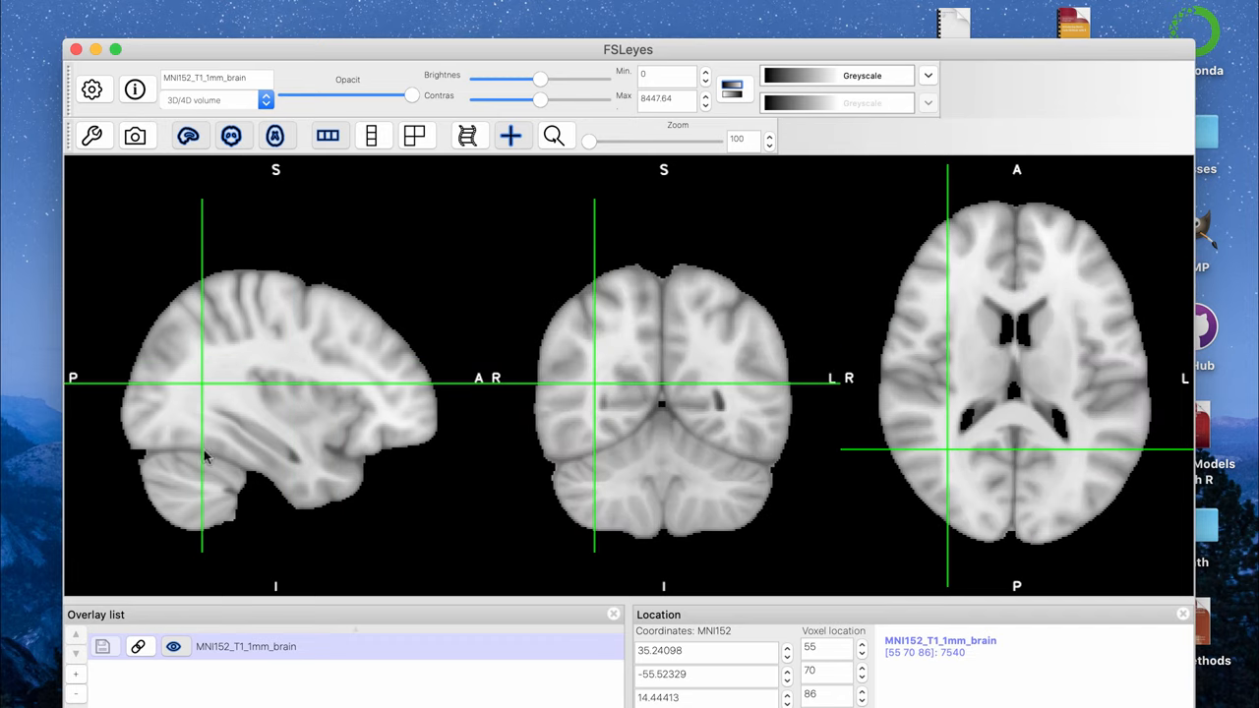
# Move the crosshair higher in the brain, then quit FSLeyes so the save-layout prompt appears
pyautogui.click(649, 474)
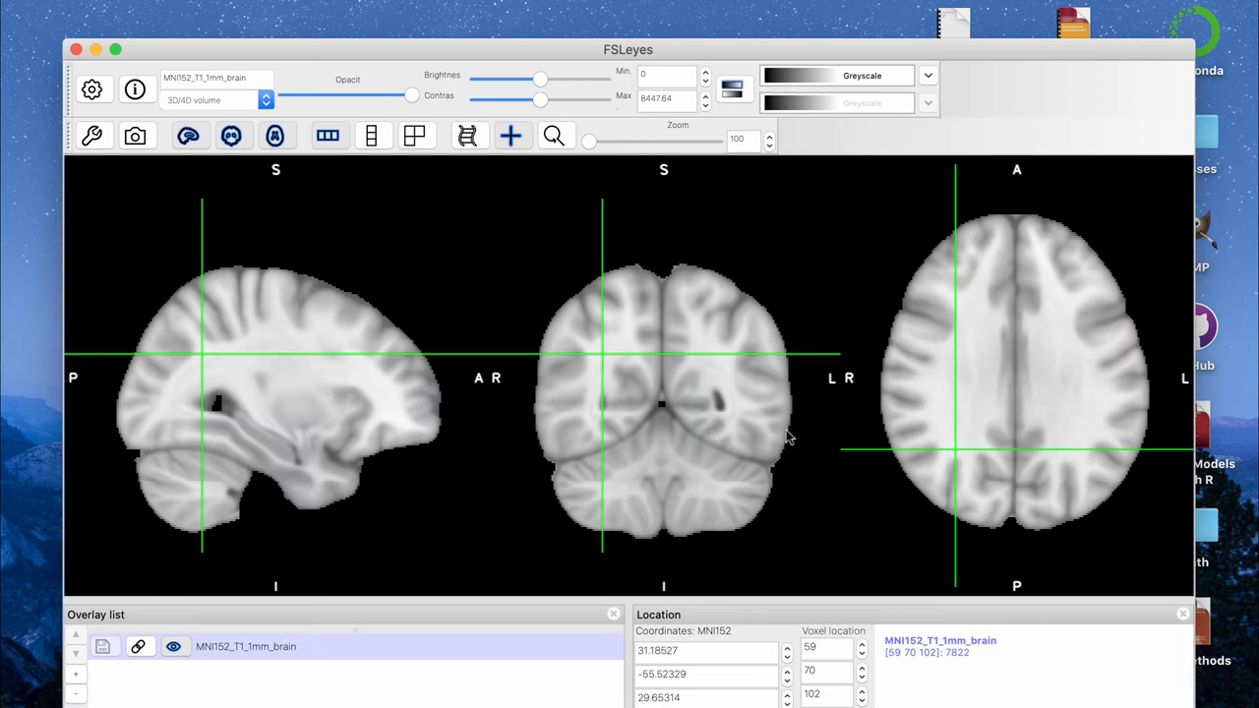
pyautogui.click(78, 47)
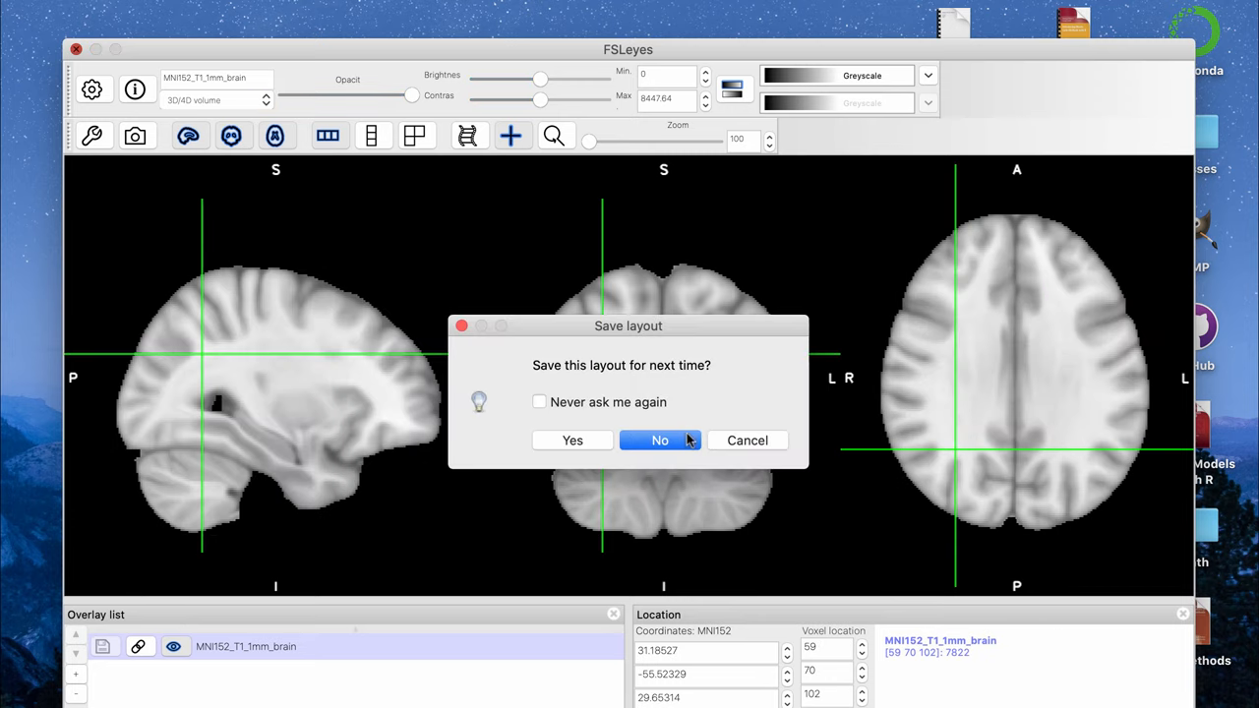
# Decline saving the layout, then run 'fslmaths MNI152_T1_1mm_brain.nii -bin brainmask1.nii' to make the whole-brain mask
pyautogui.click(659, 441)
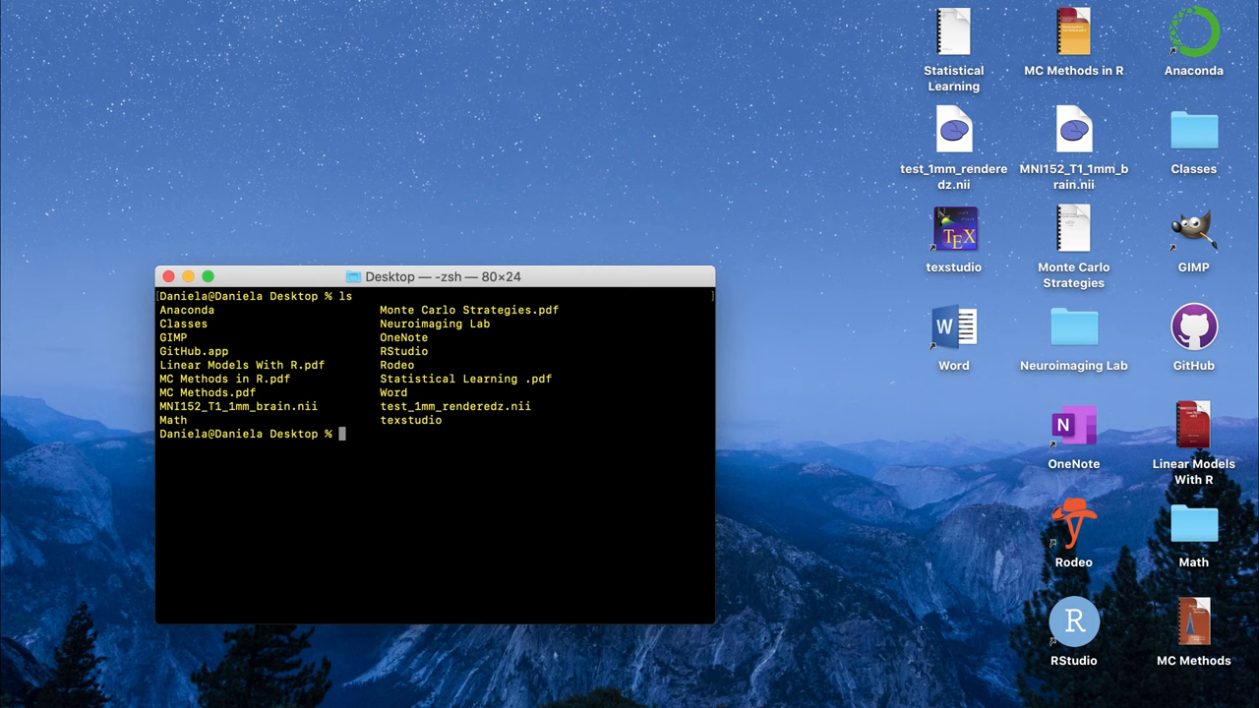
pyautogui.write('fslmaths')
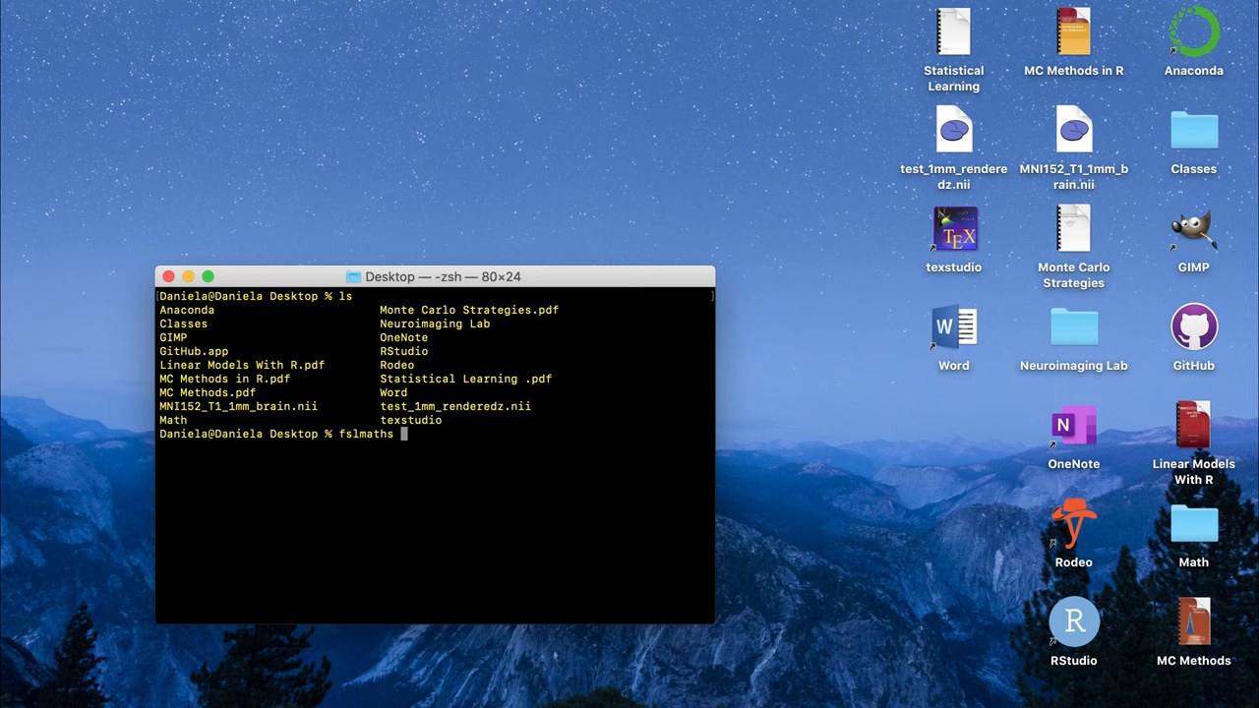
pyautogui.write('MNI152_T1_1mm_brain.nii')
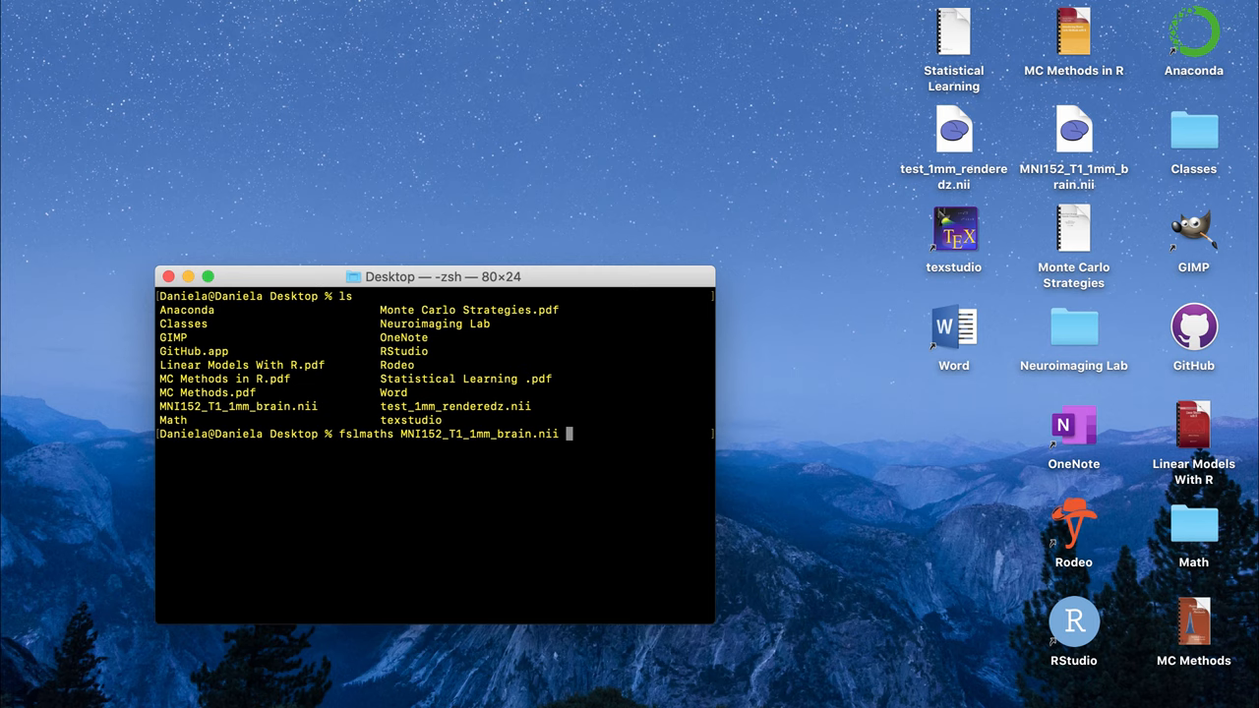
pyautogui.write('-bin')
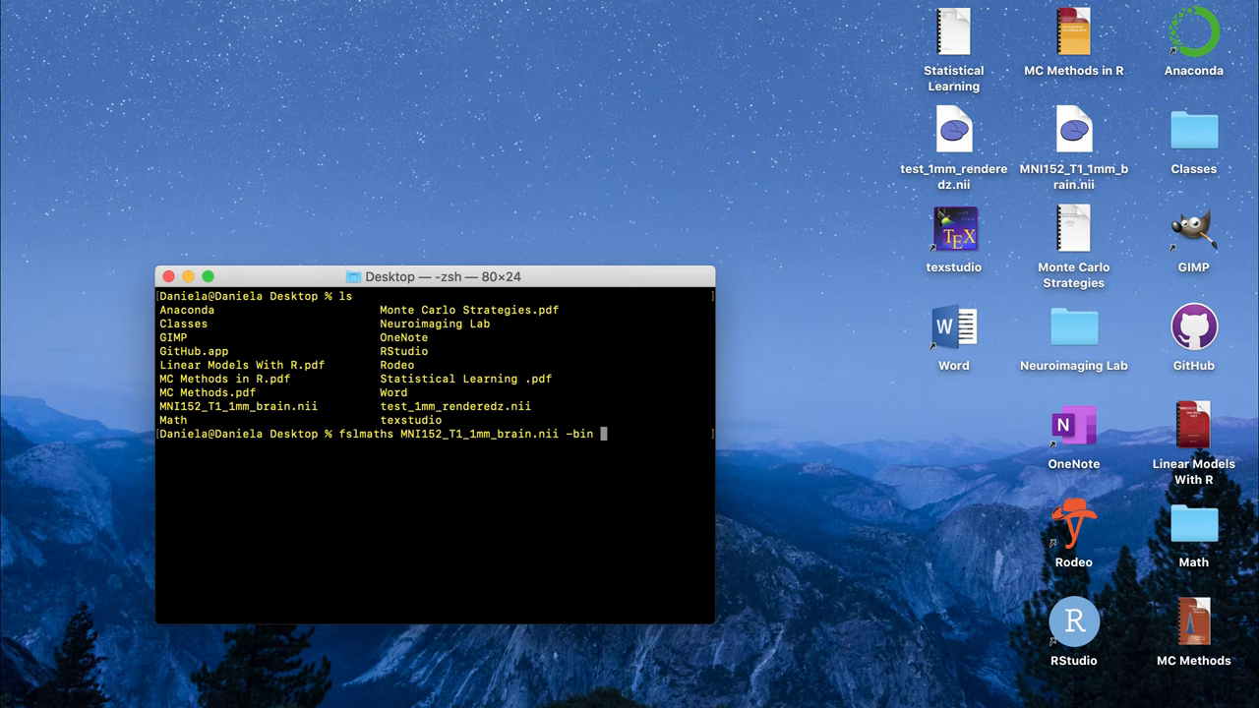
pyautogui.write('b')
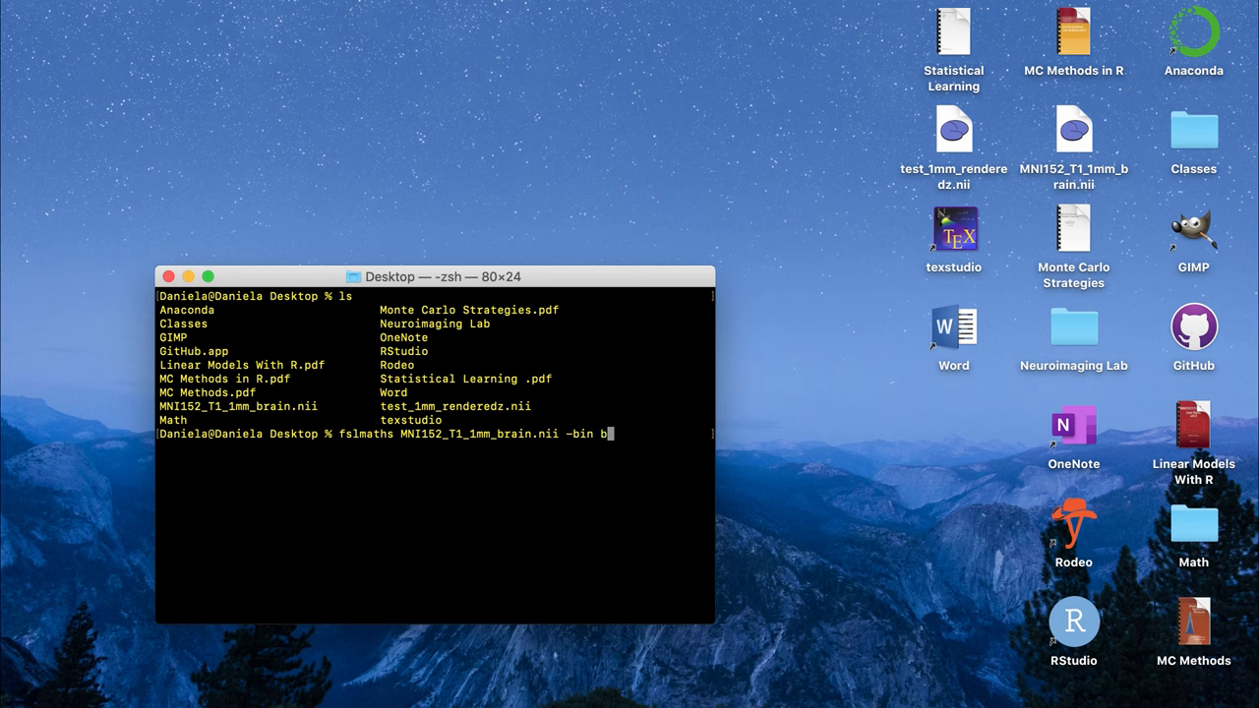
pyautogui.write('rainmask1.nii')
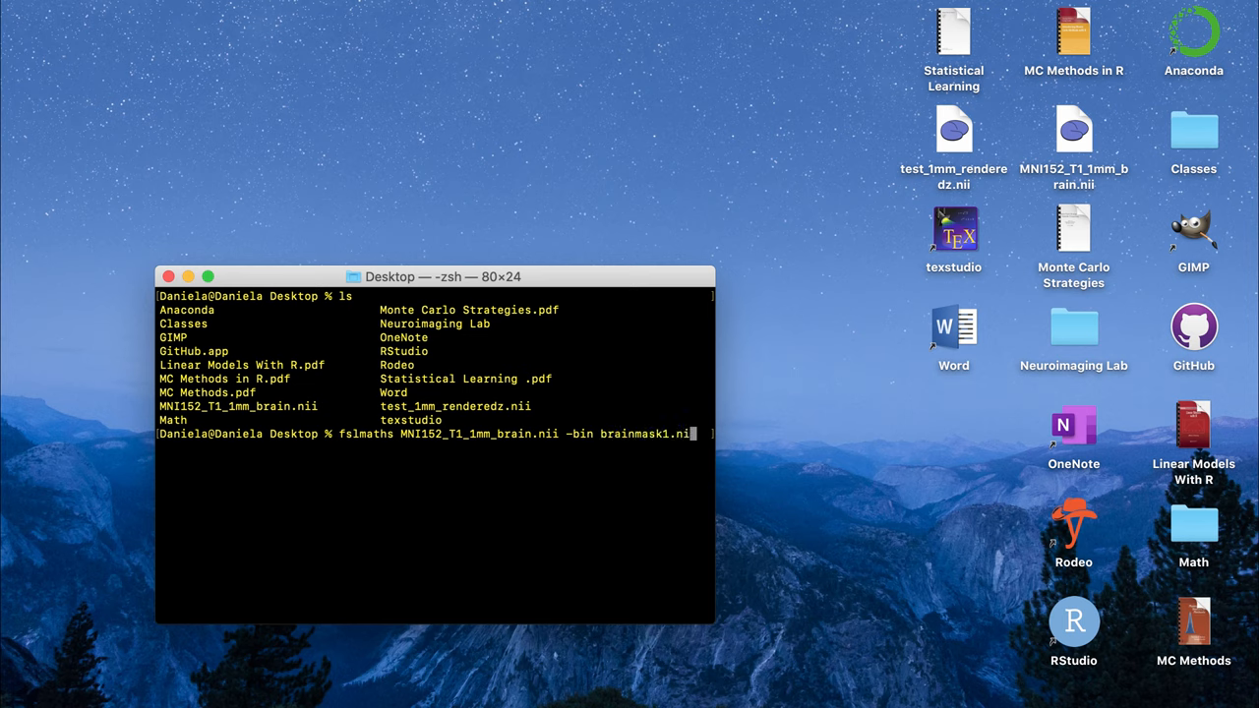
pyautogui.press('Return')
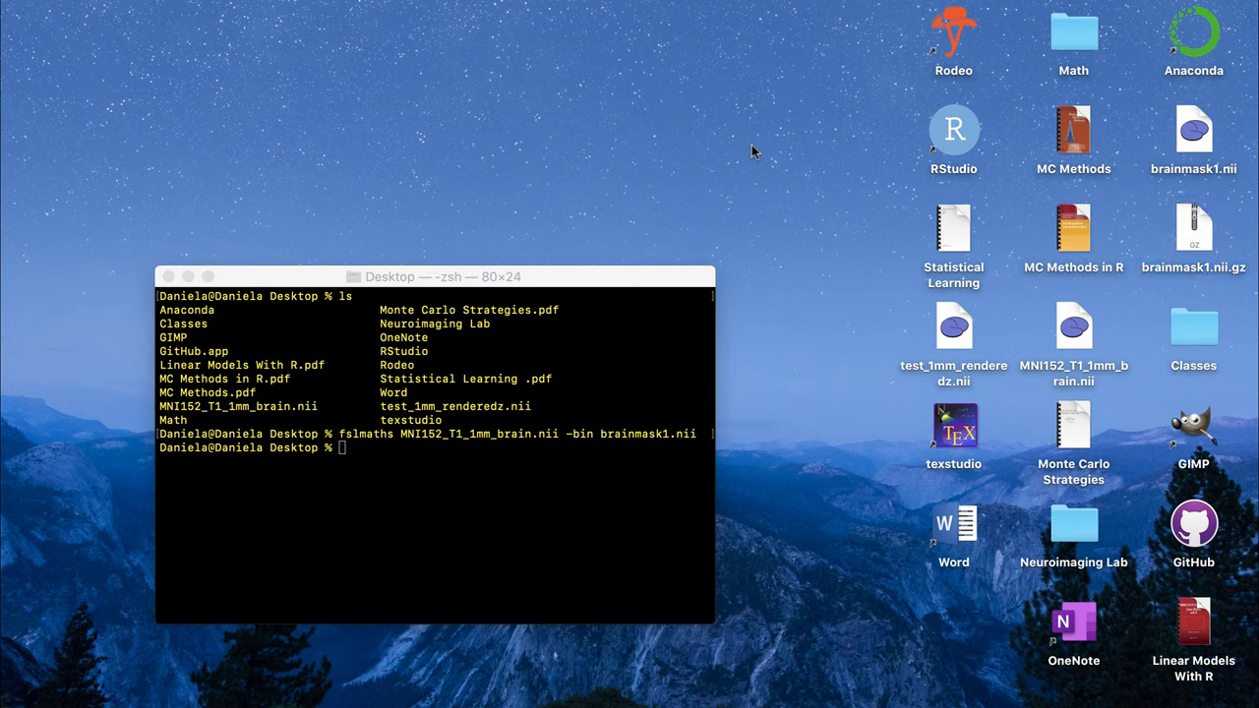
pyautogui.click(1187, 129)
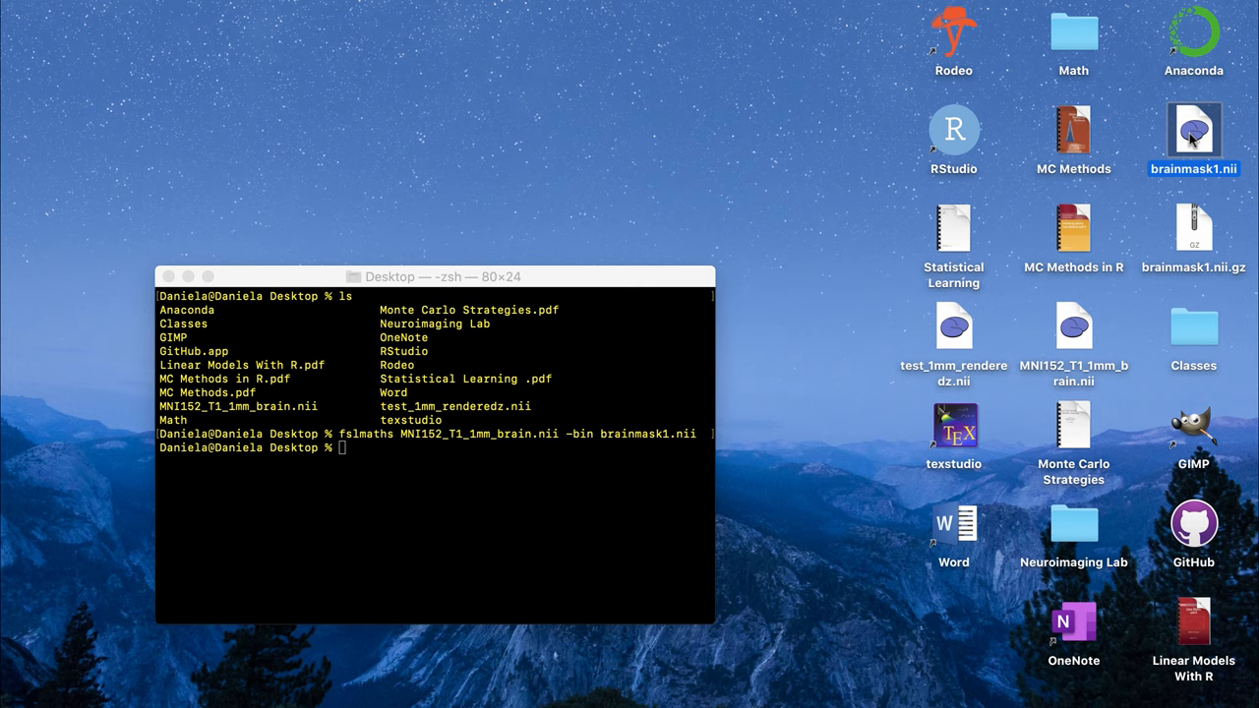
pyautogui.doubleClick(1184, 128)
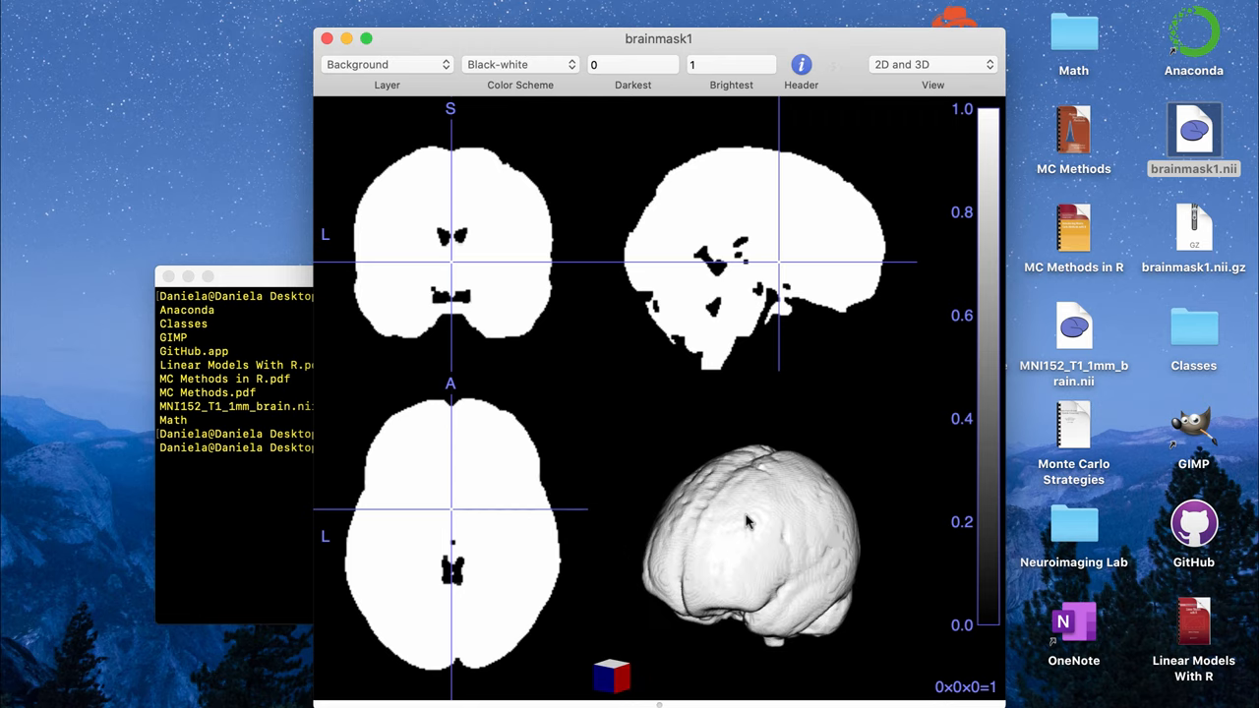
pyautogui.click(437, 536)
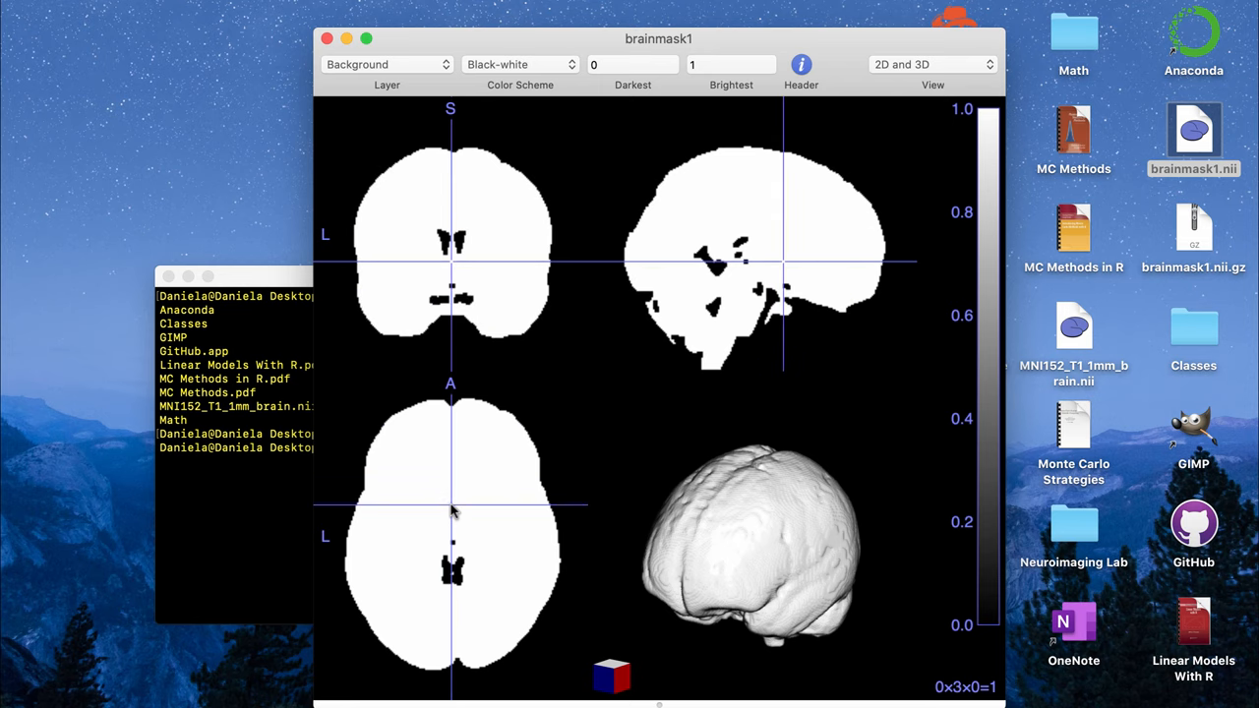
pyautogui.moveTo(500, 343)
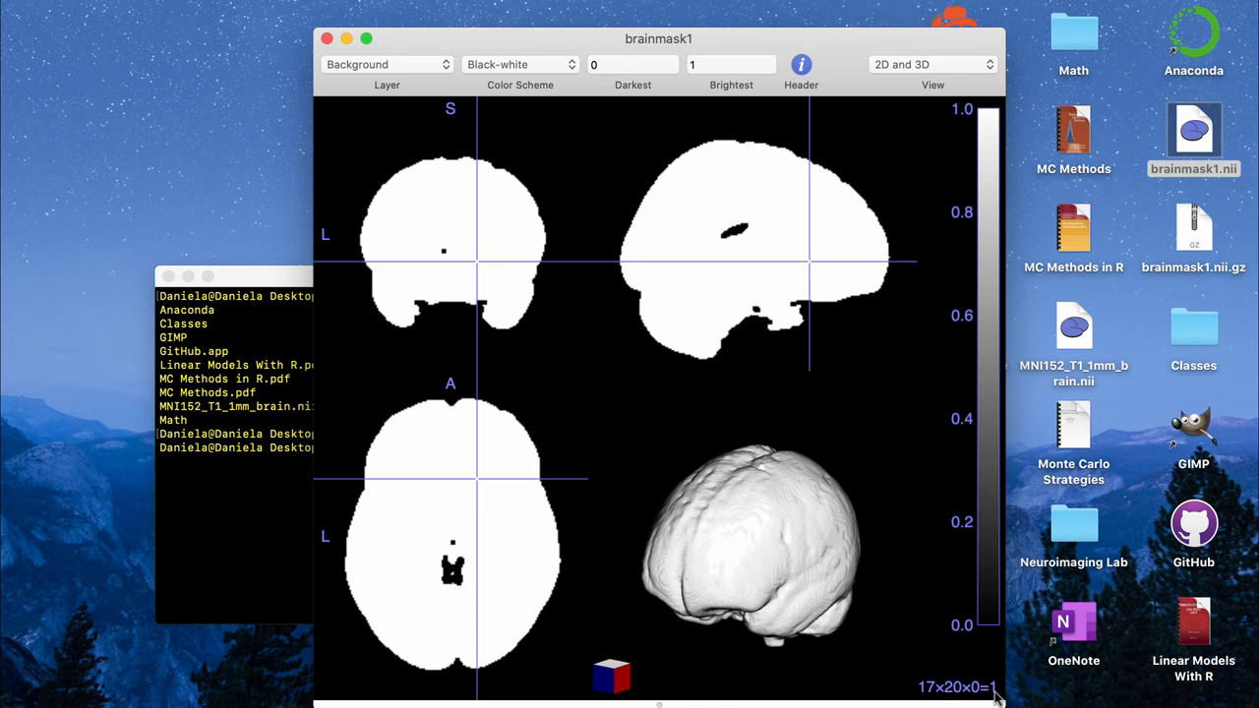
pyautogui.moveTo(457, 630)
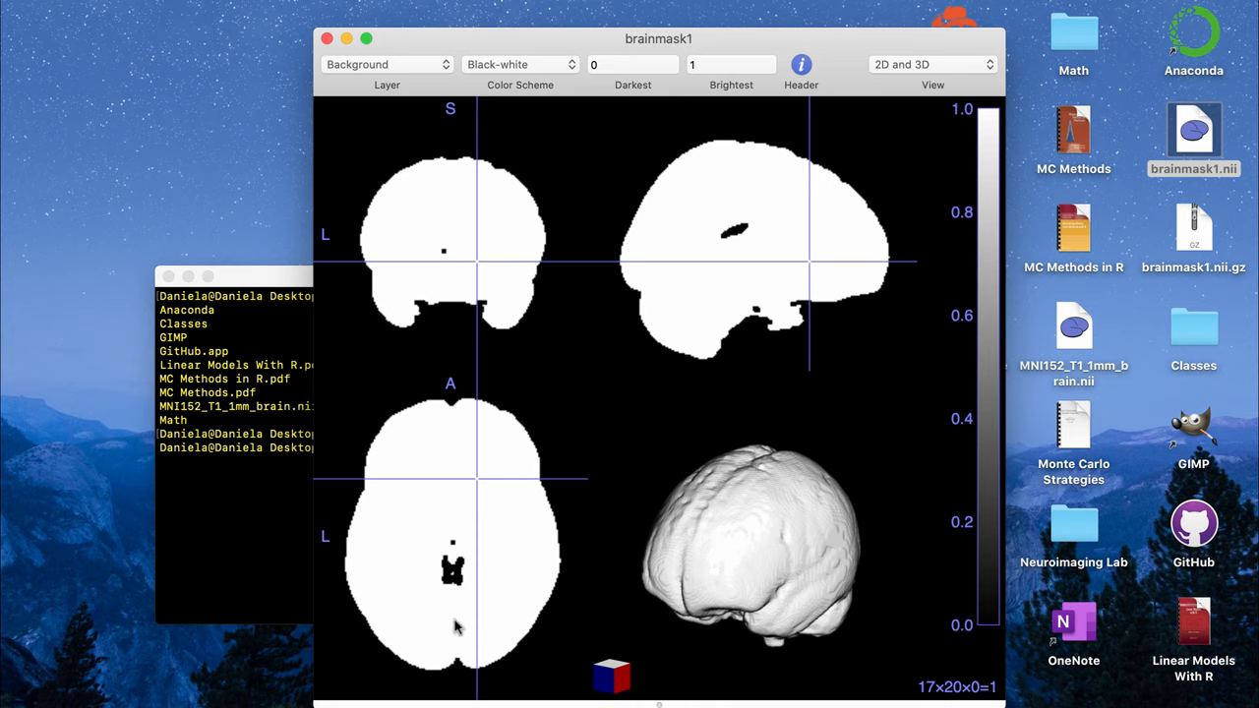
pyautogui.moveTo(592, 472)
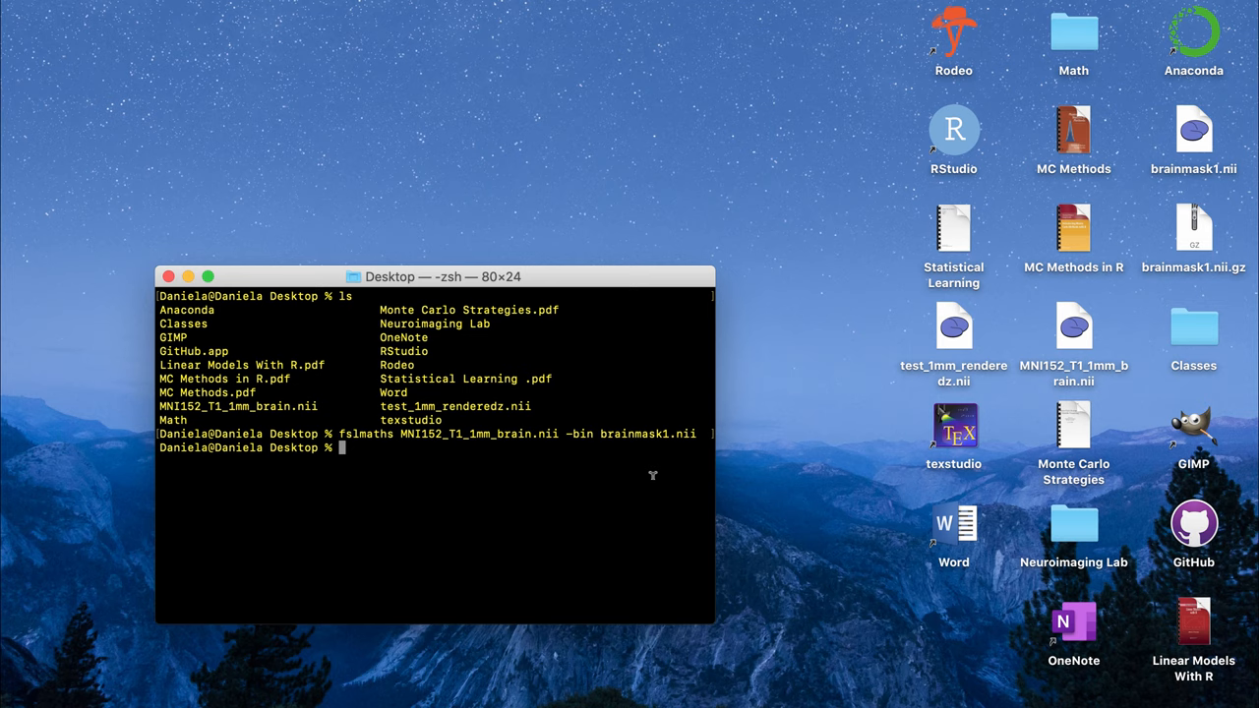
# Run 'fsleyes test_1mm_renderedz.nii' to view the activation map over the standard brain
pyautogui.write('fsleyes')
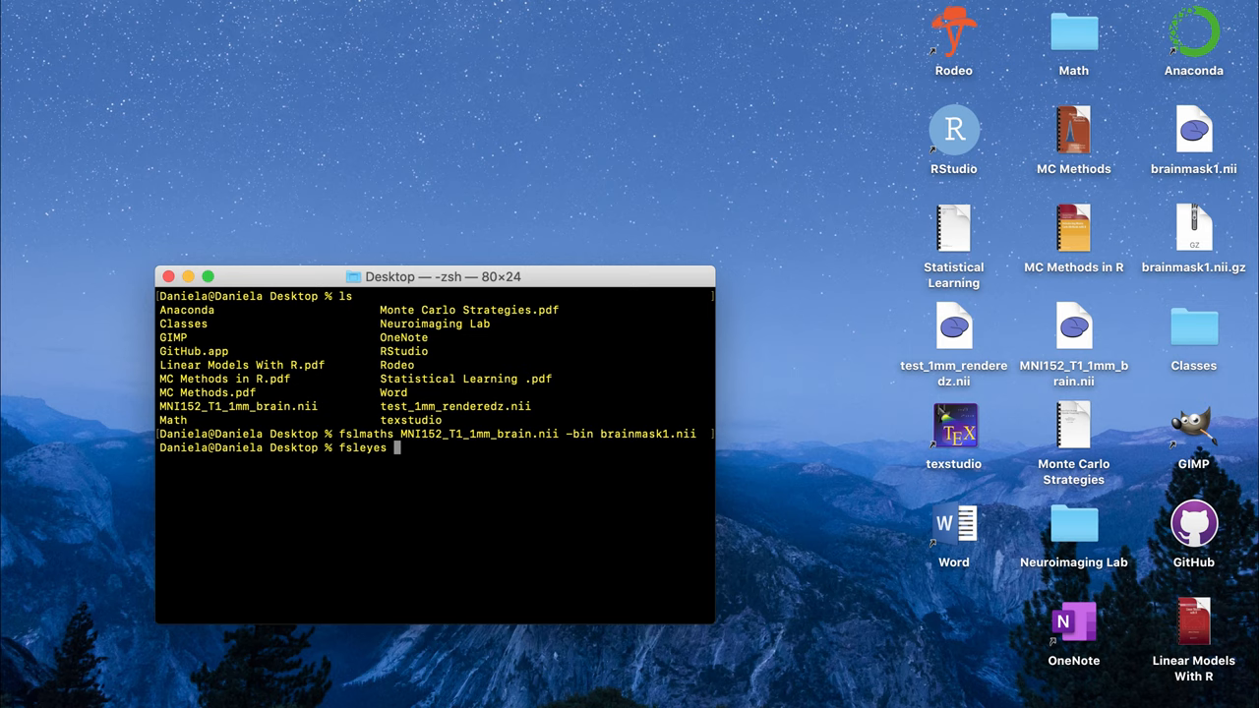
pyautogui.moveTo(907, 319)
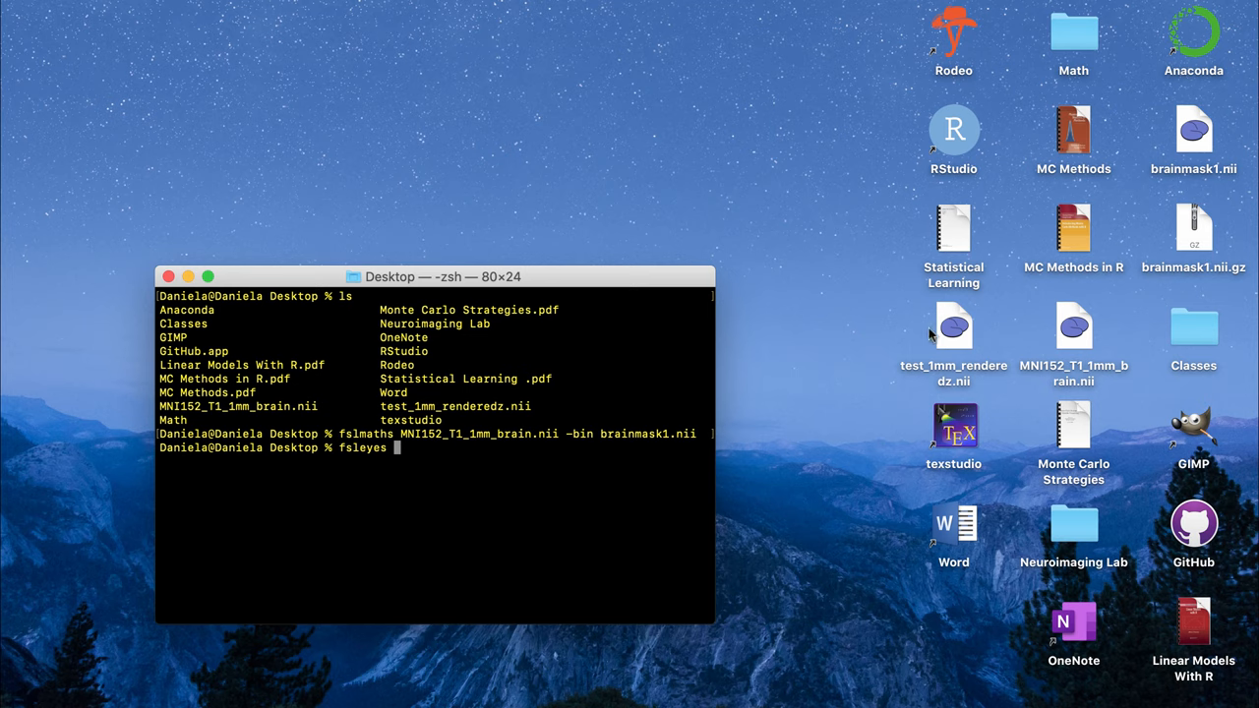
pyautogui.write('t')
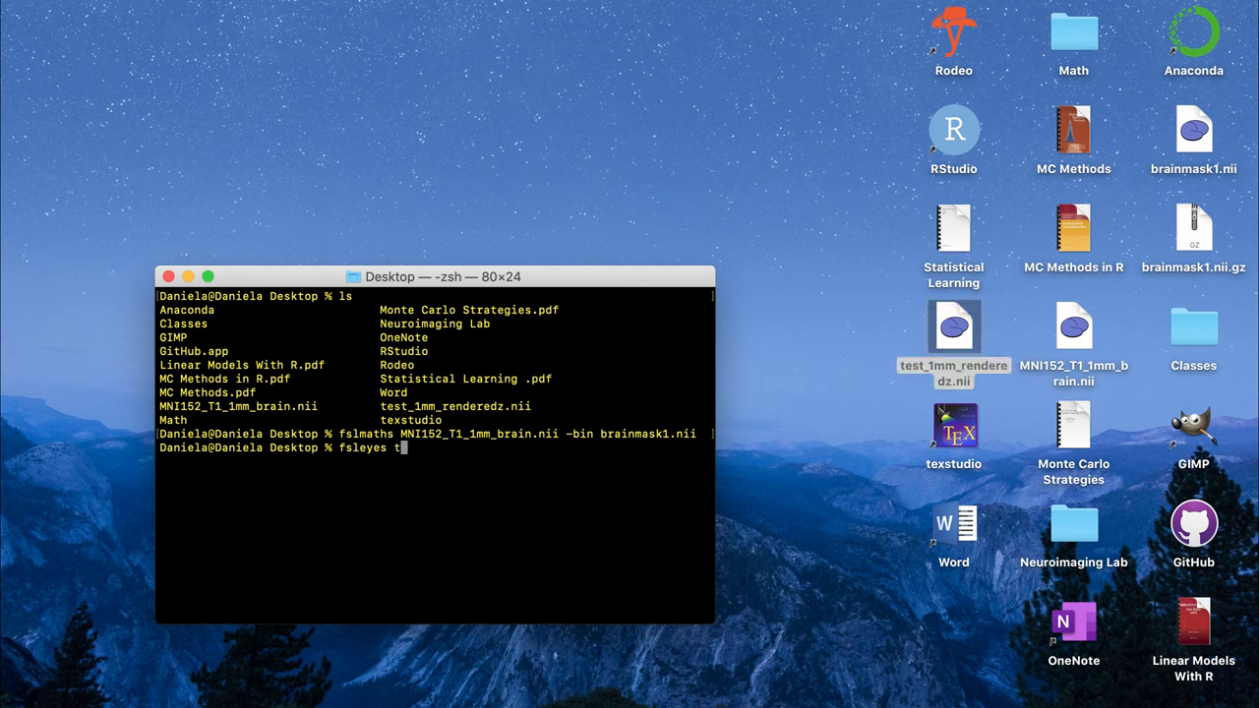
pyautogui.write('est_1mm_renderedz.nii')
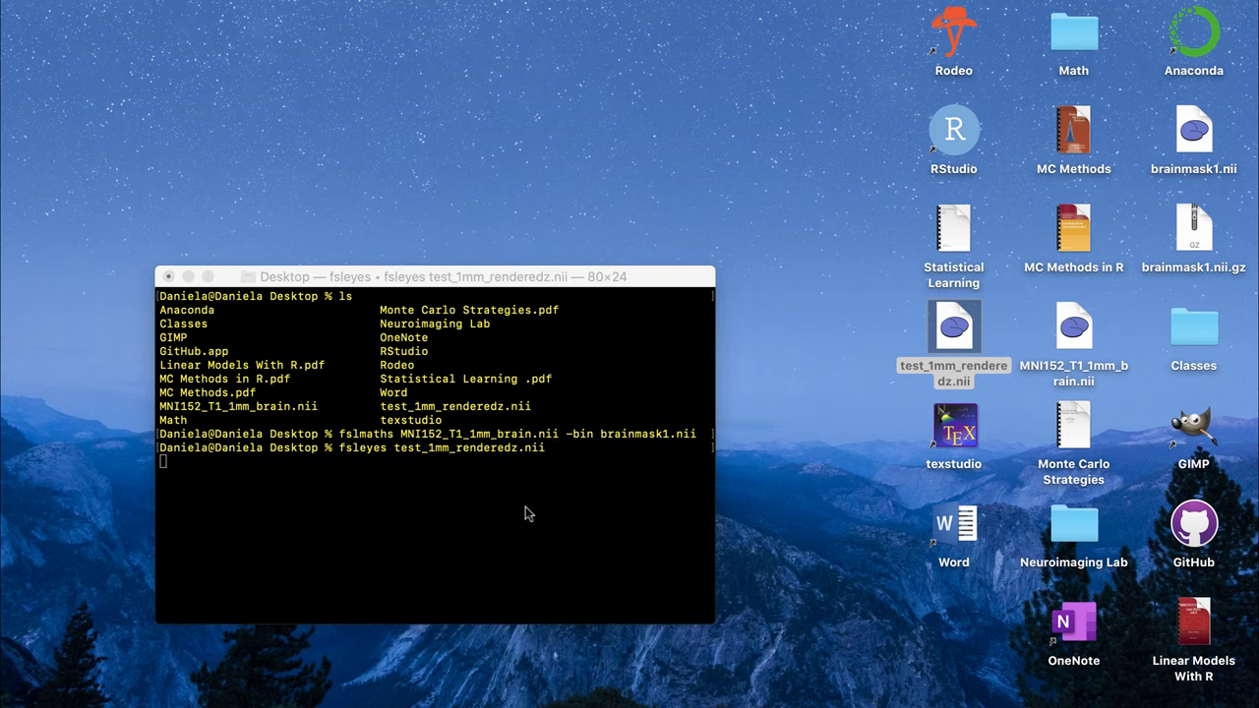
pyautogui.press('Return')
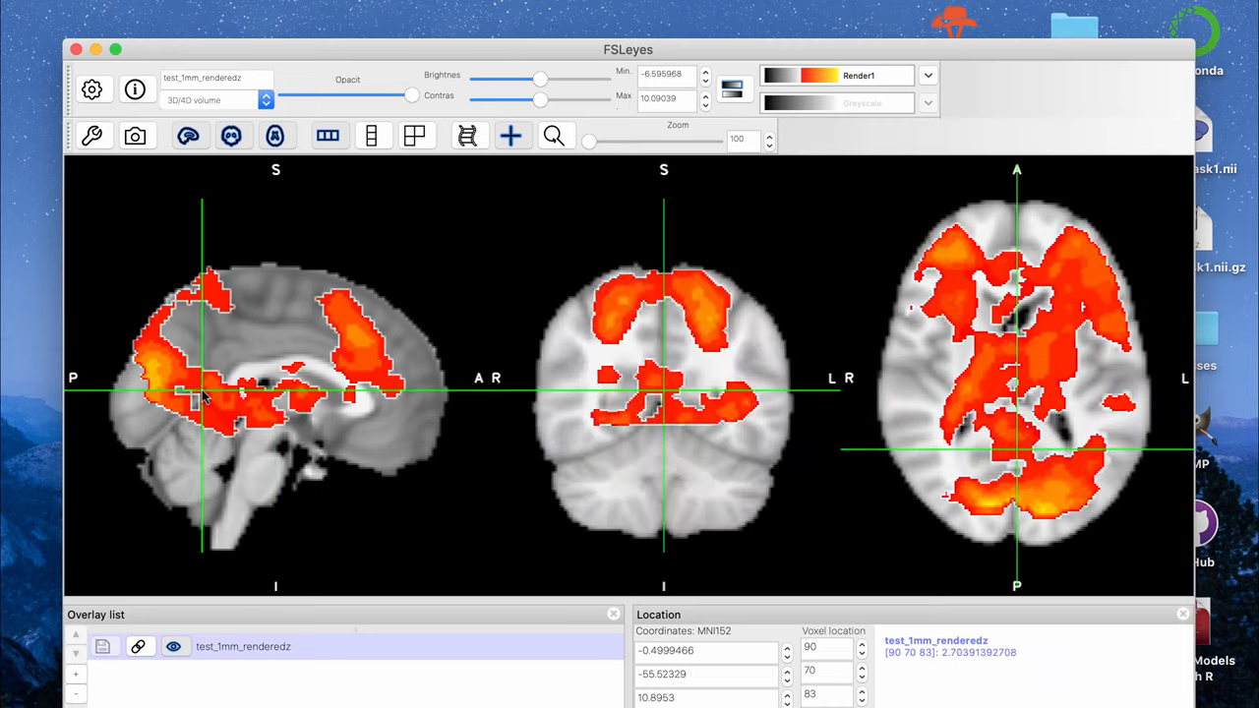
# Inspect the activation map at posterior, lateral and frontal locations, then close the FSLeyes window
pyautogui.click(279, 313)
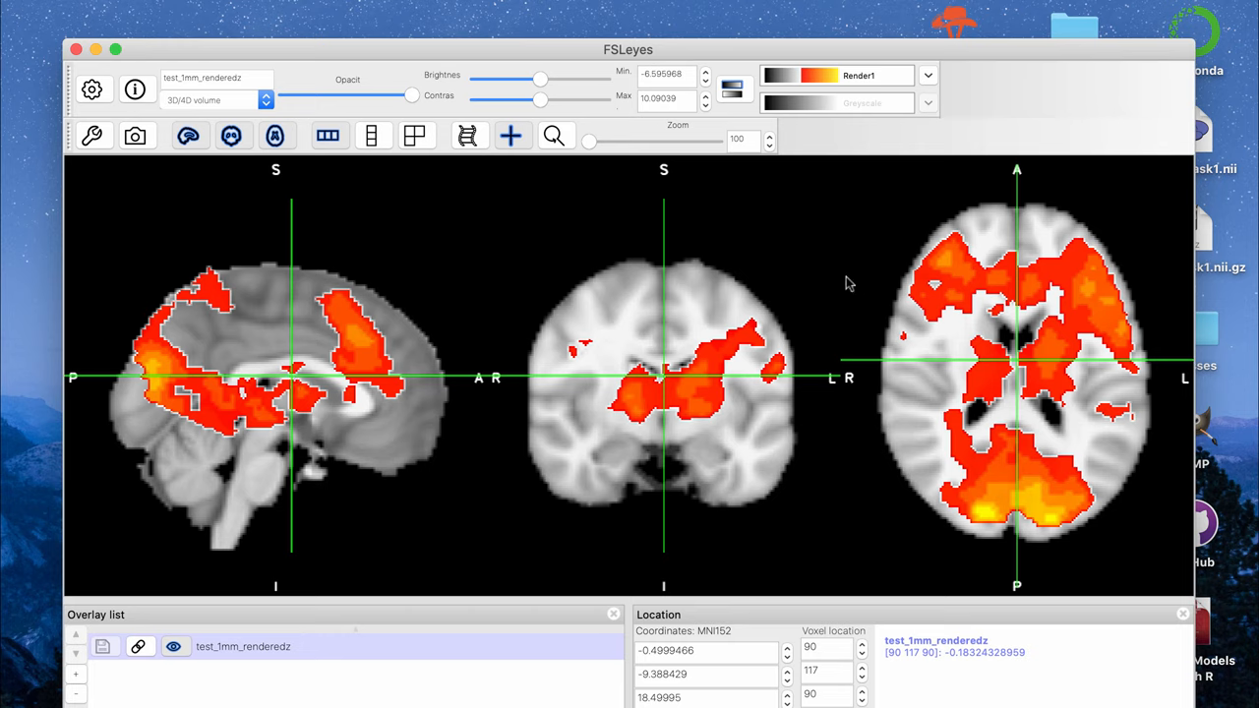
pyautogui.moveTo(1031, 502)
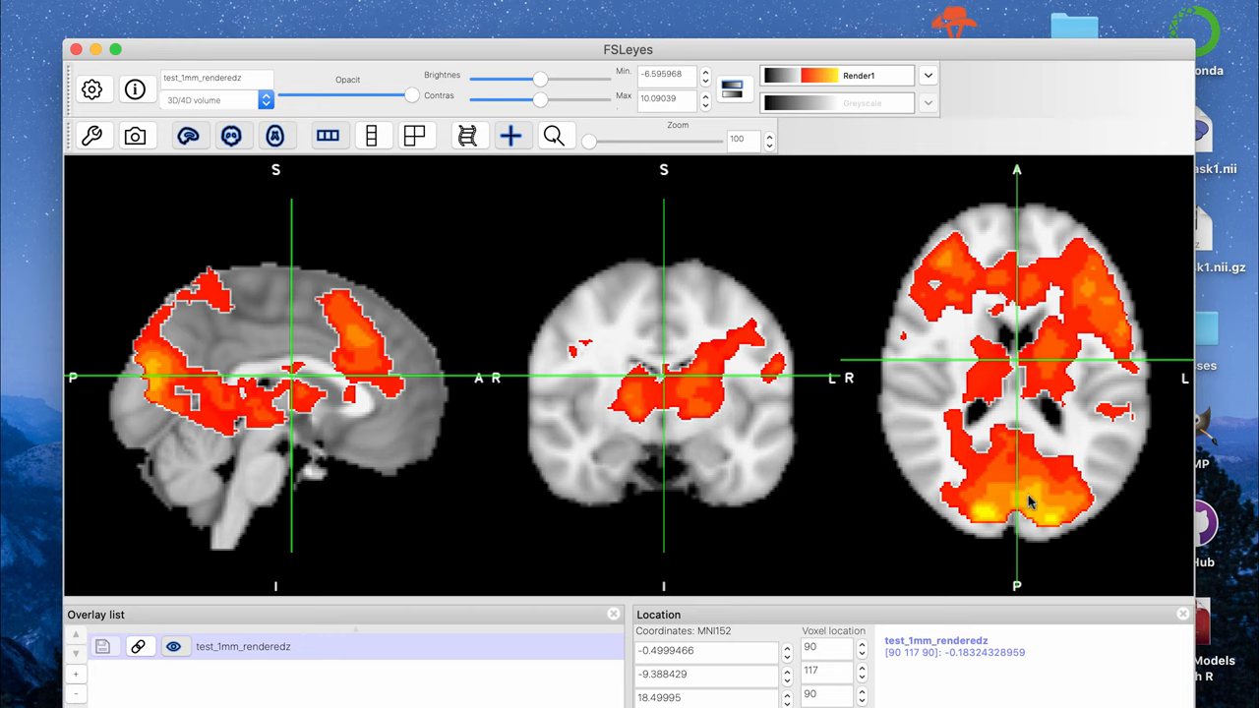
pyautogui.moveTo(1027, 504)
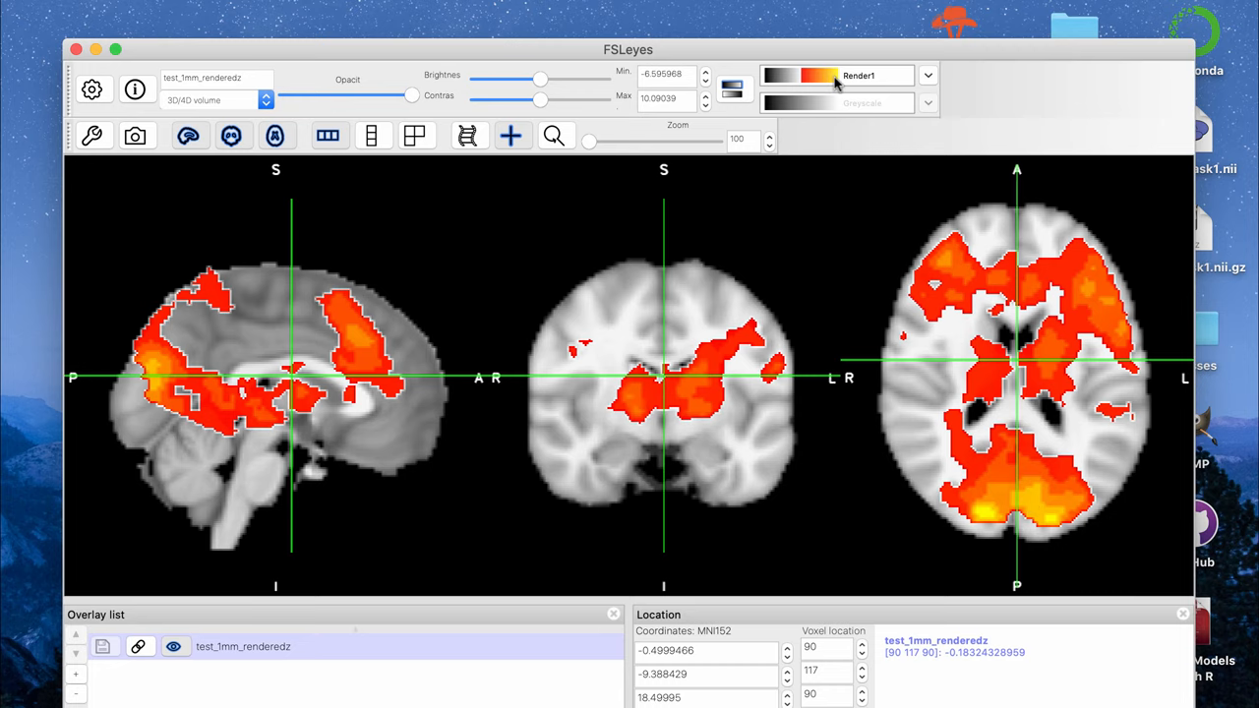
pyautogui.click(1019, 524)
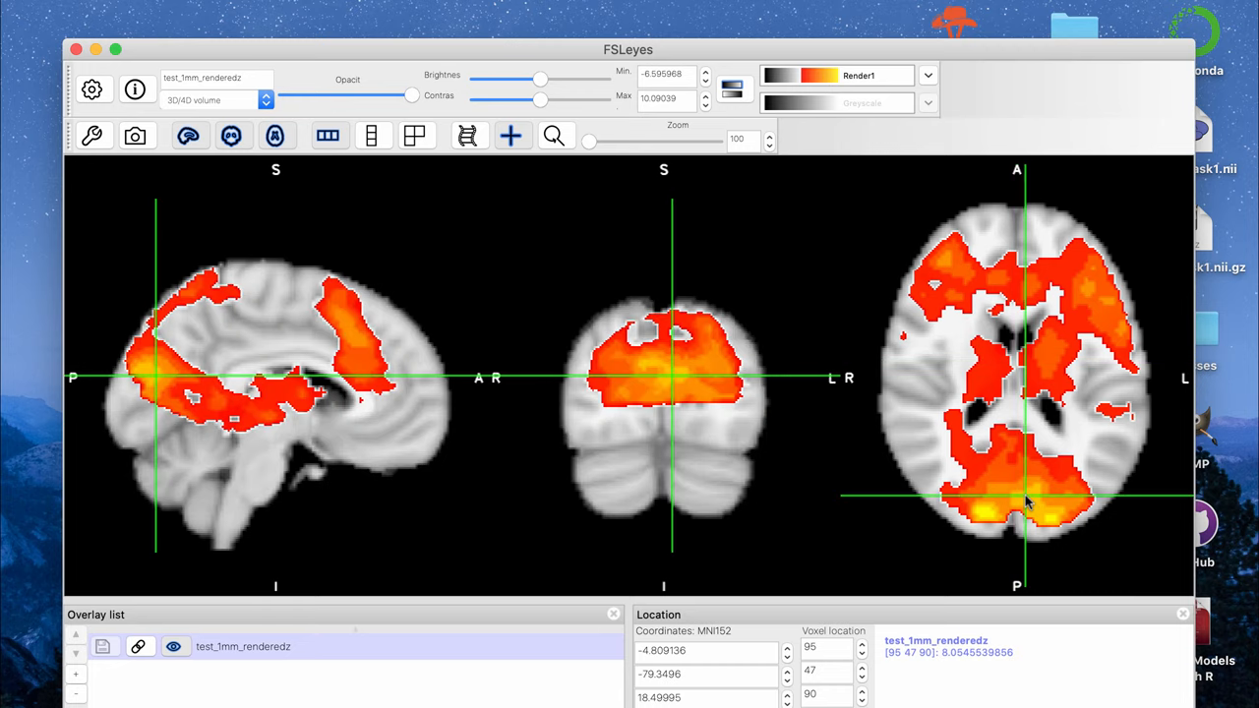
pyautogui.click(1050, 500)
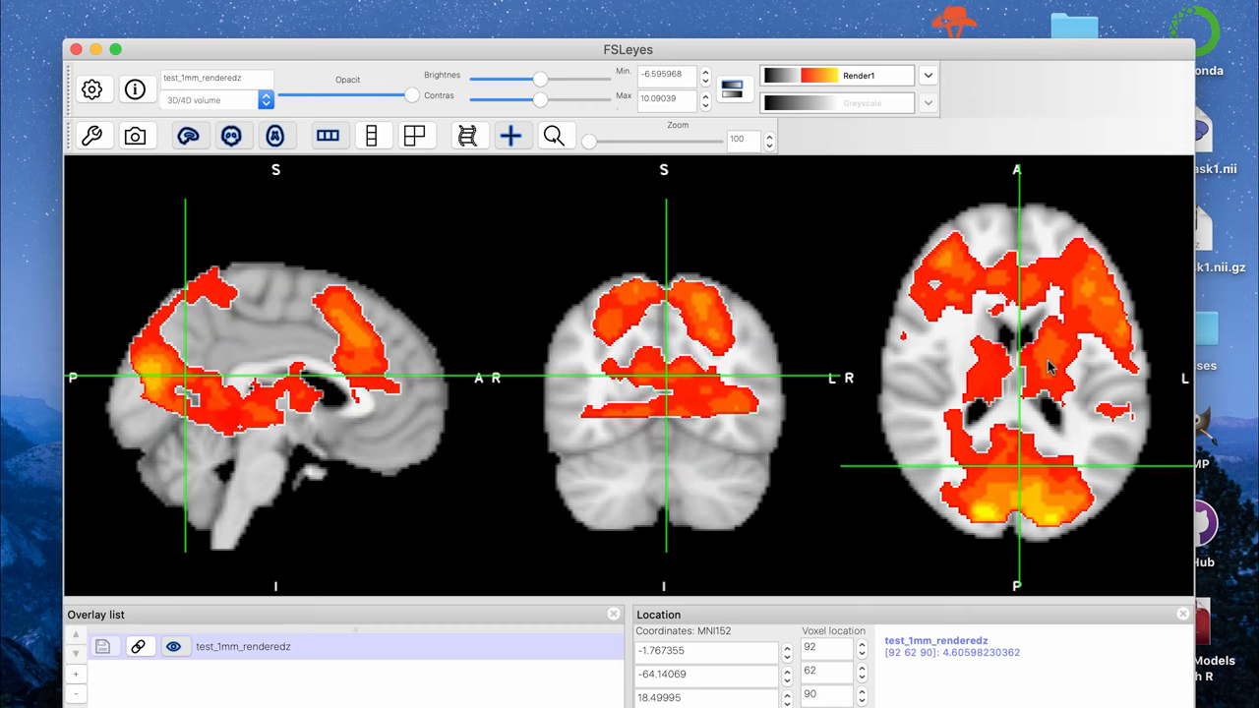
pyautogui.click(1047, 389)
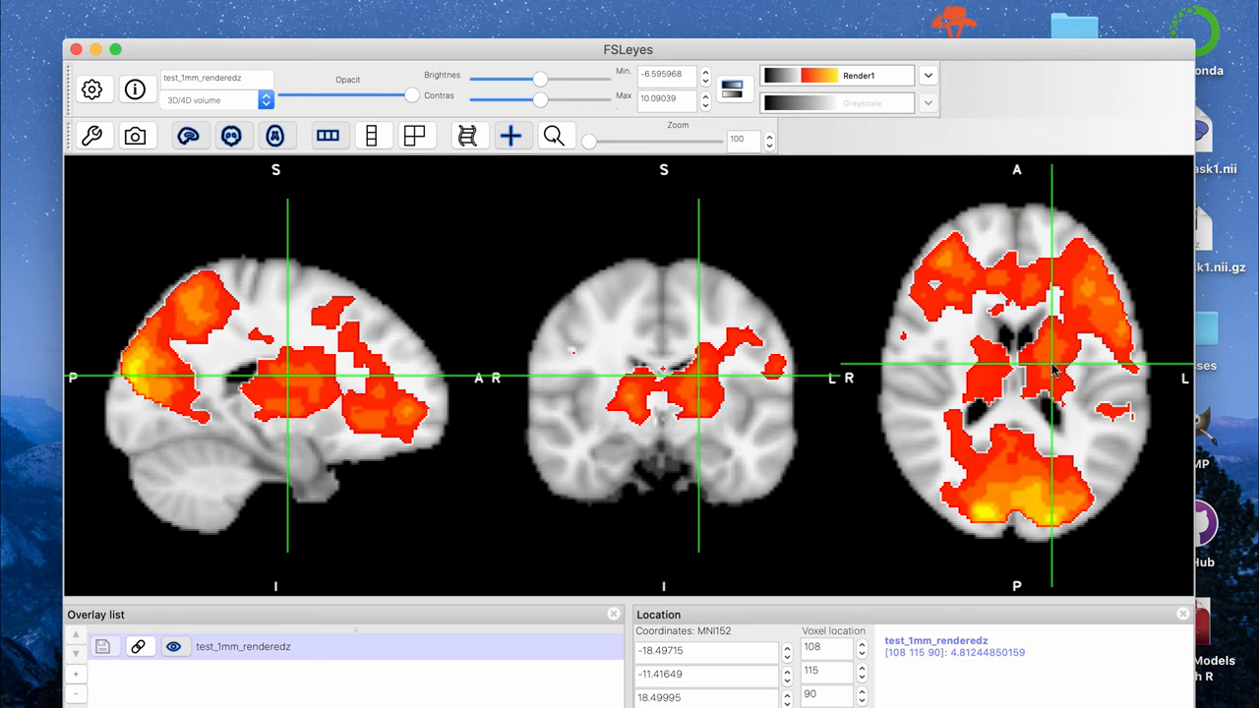
pyautogui.click(952, 260)
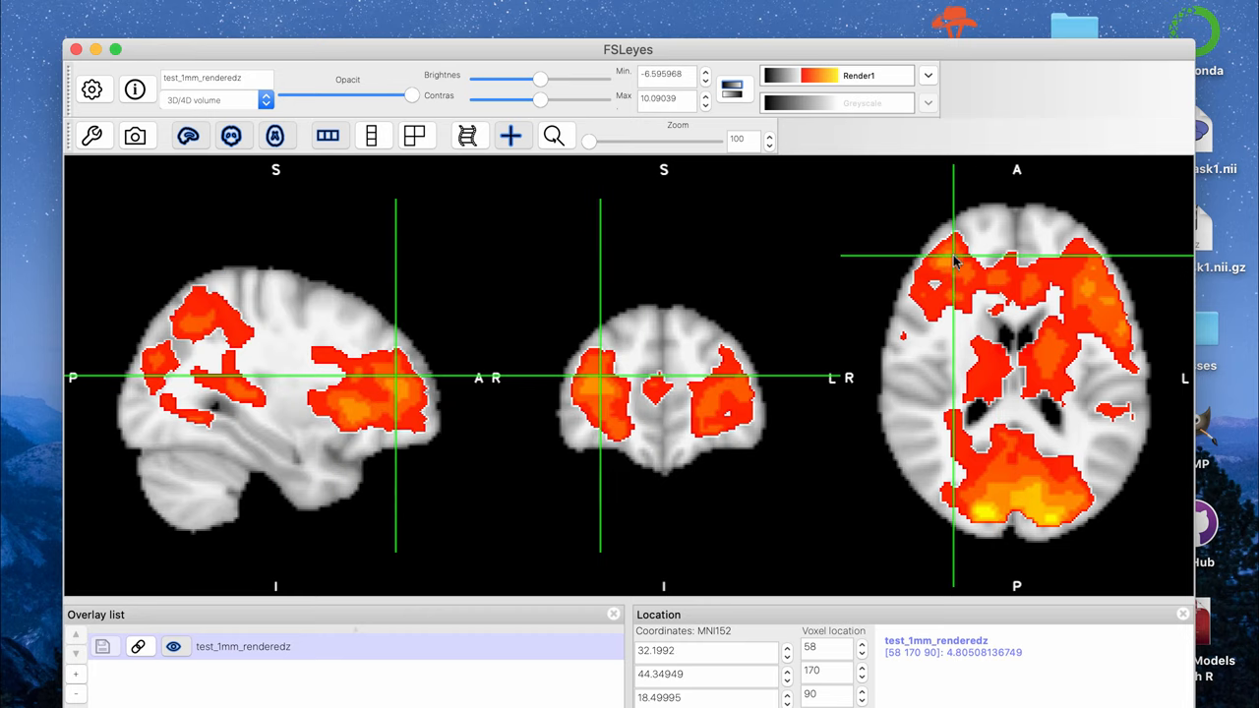
pyautogui.moveTo(1051, 332)
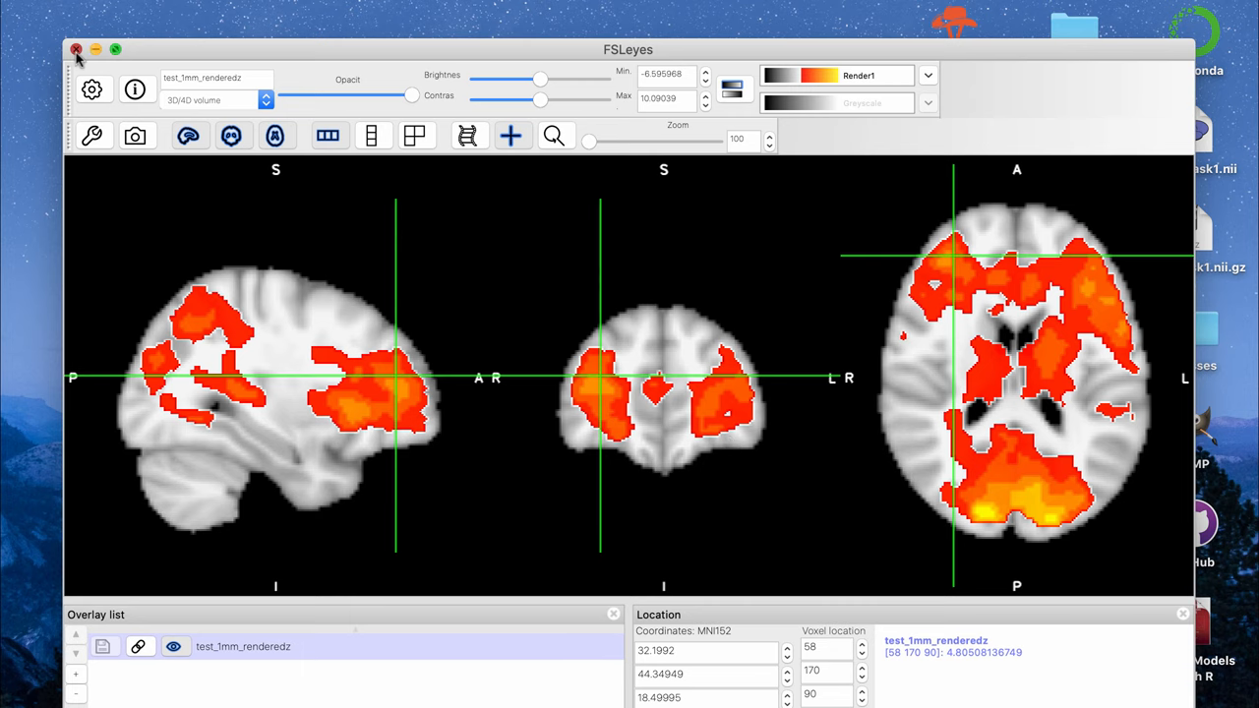
pyautogui.click(77, 47)
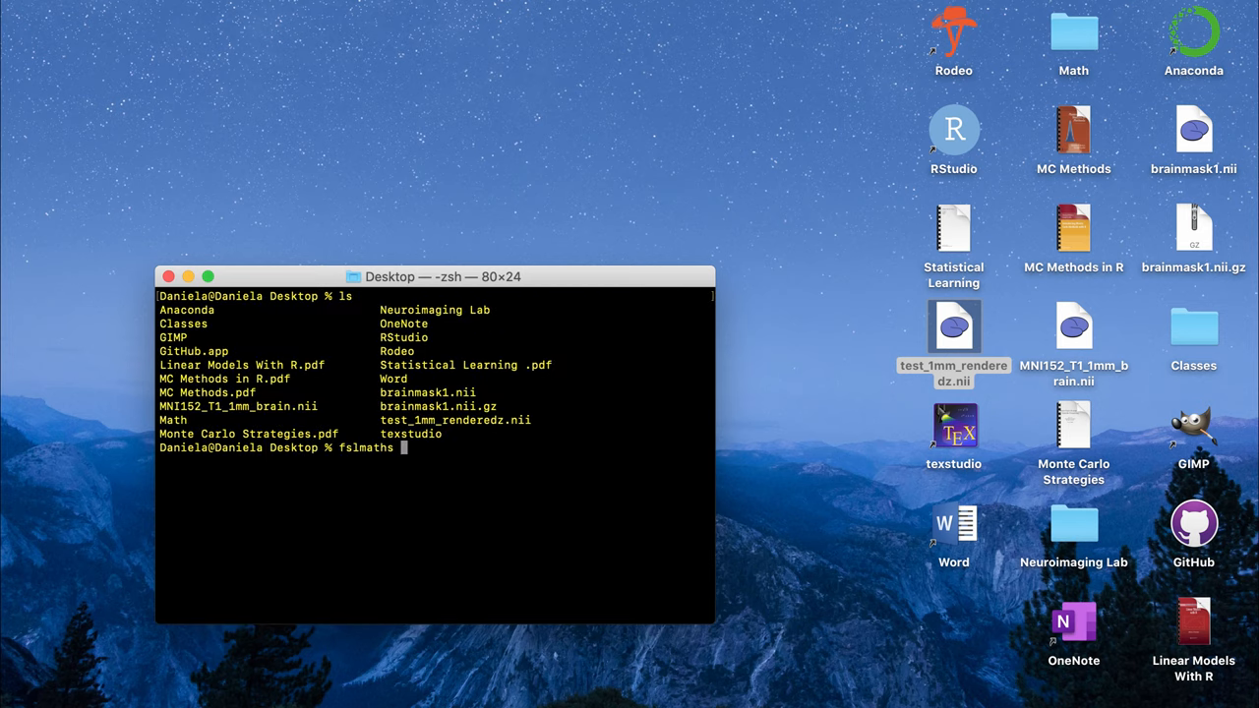
# Enter 'fslmaths test_1mm_renderedz.nii -thr 3 -bin brainmask2.nii' to threshold the map at 3 and binarise it
pyautogui.write('test_1mm_renderedz.nii')
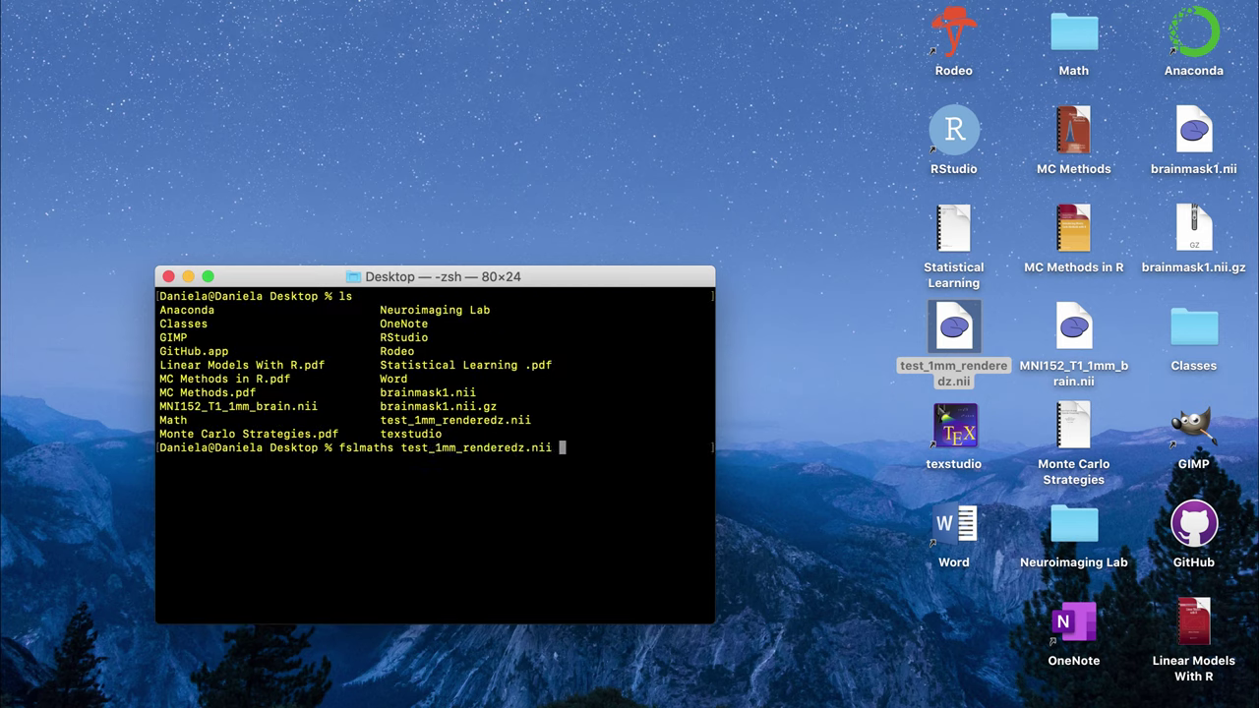
pyautogui.write('-thr')
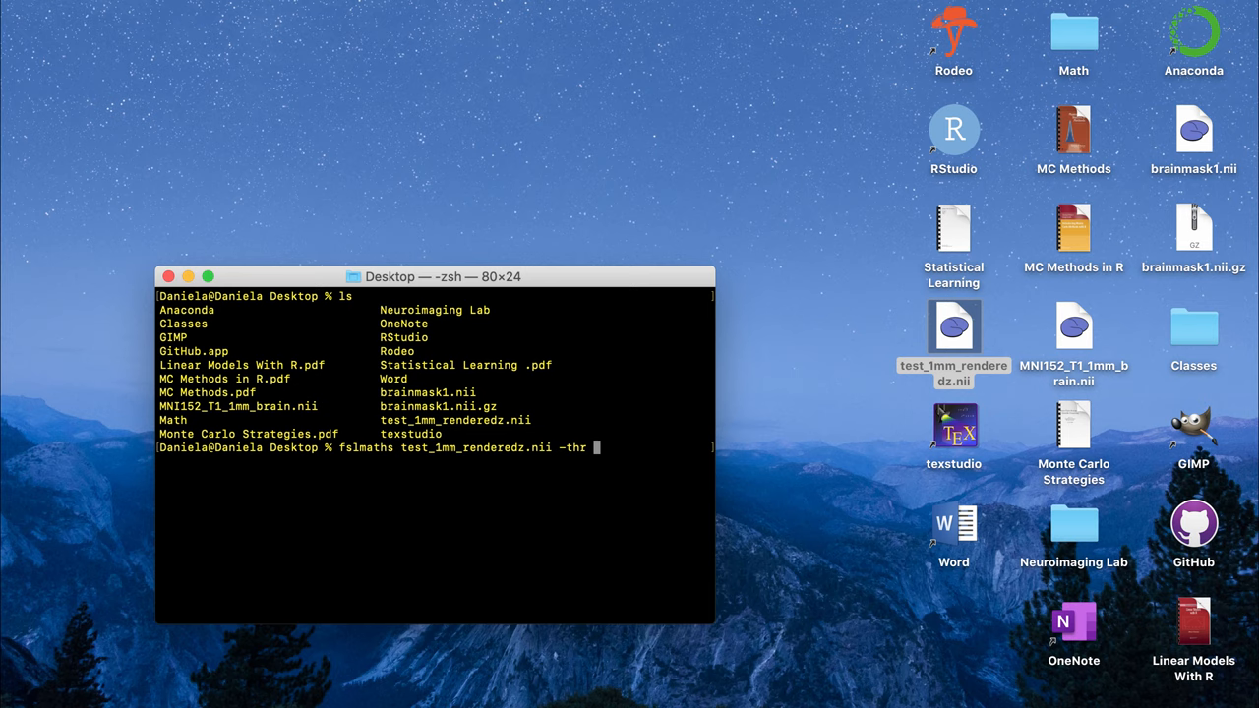
pyautogui.write('3')
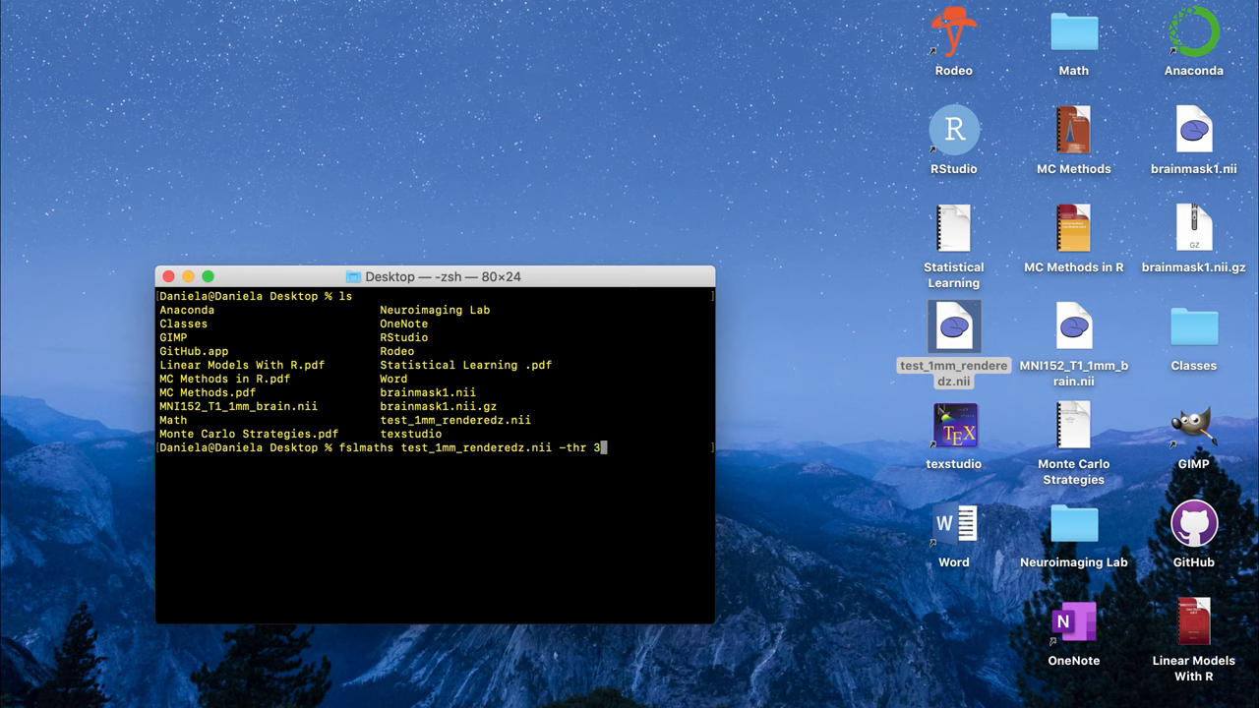
pyautogui.write('-')
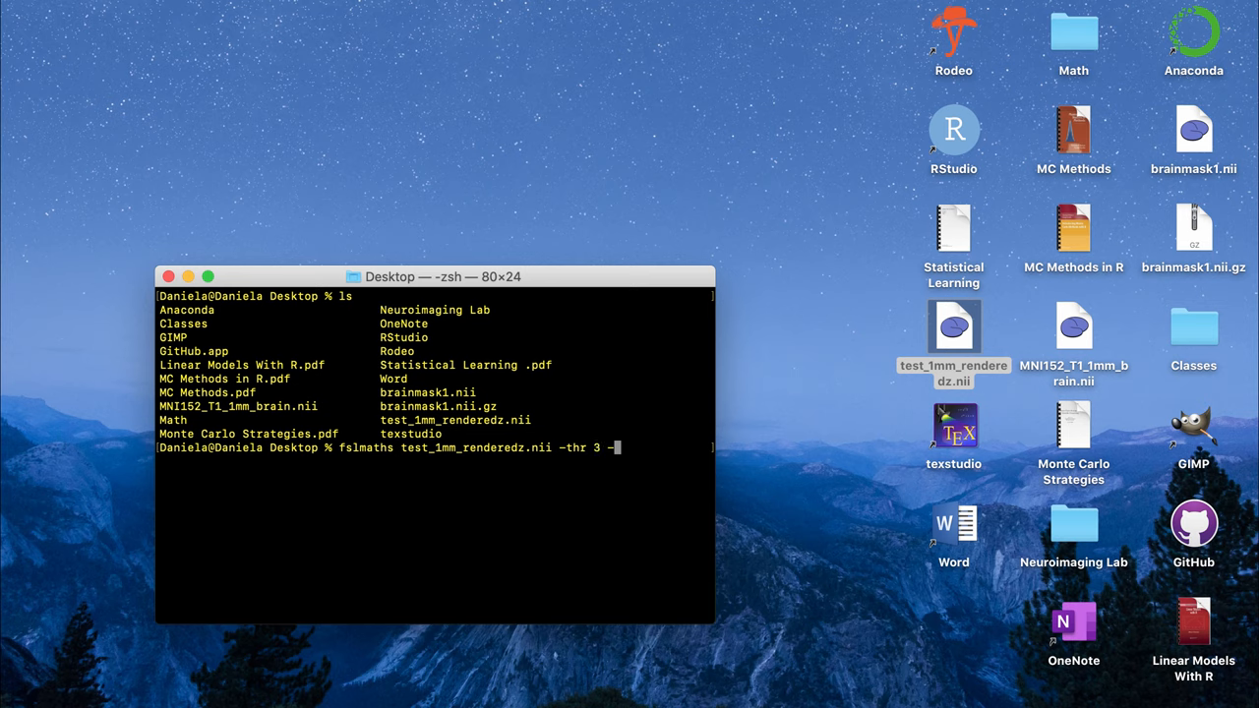
pyautogui.write('-bin')
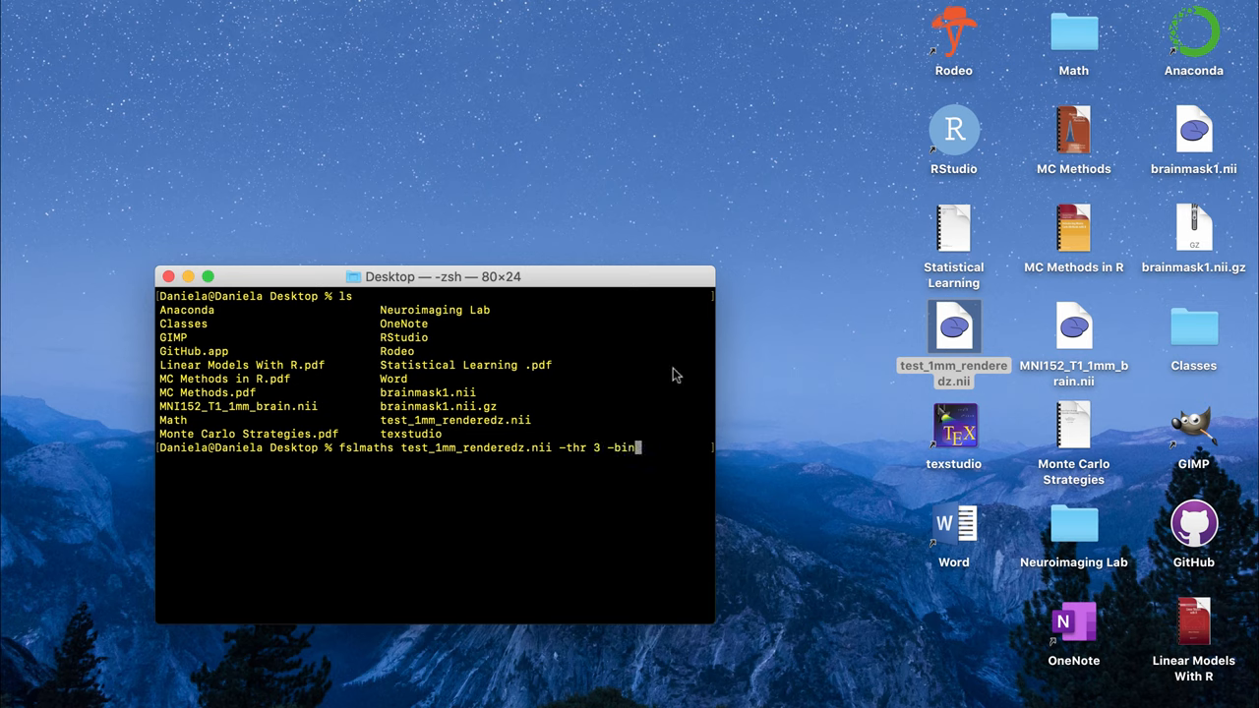
pyautogui.moveTo(645, 444)
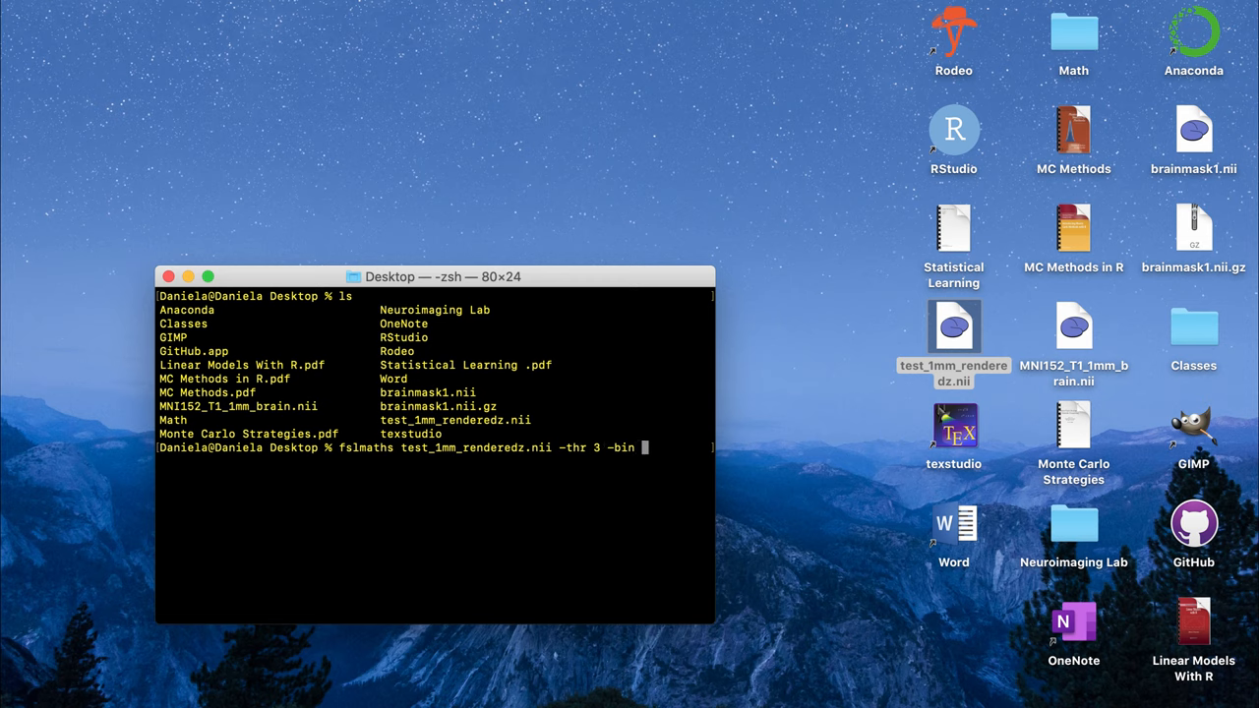
pyautogui.write('b')
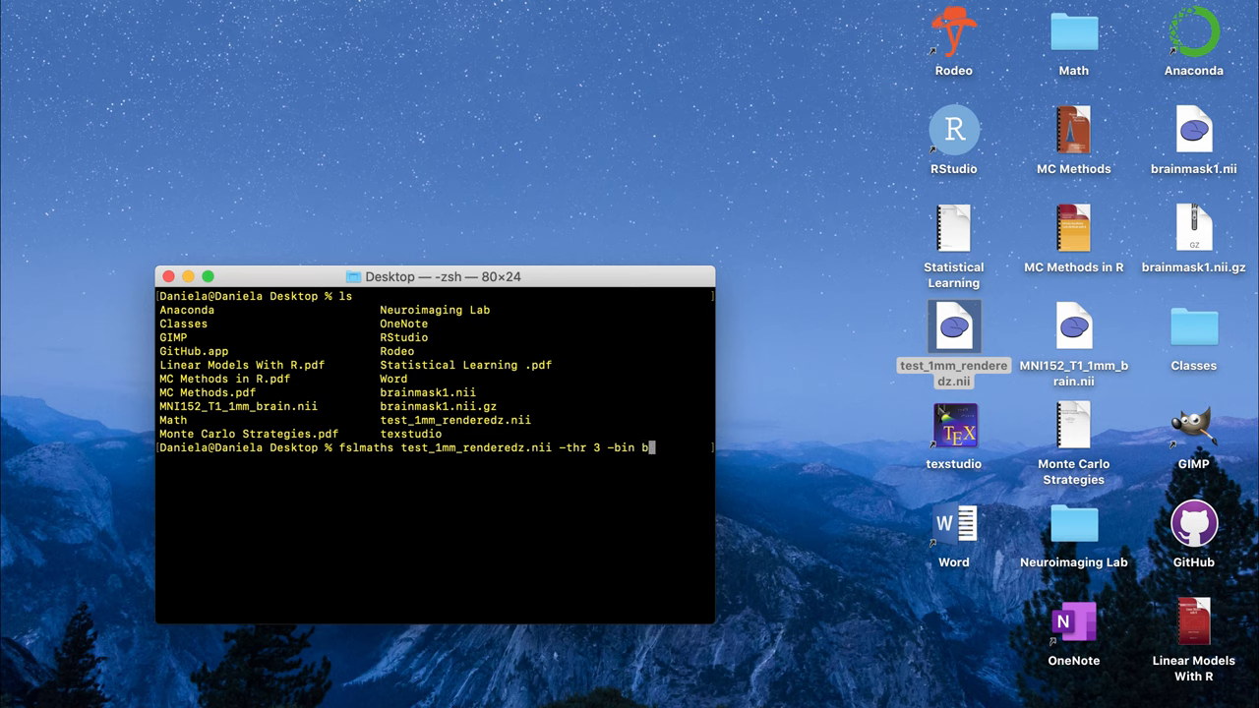
pyautogui.write('rainmask2.nii')
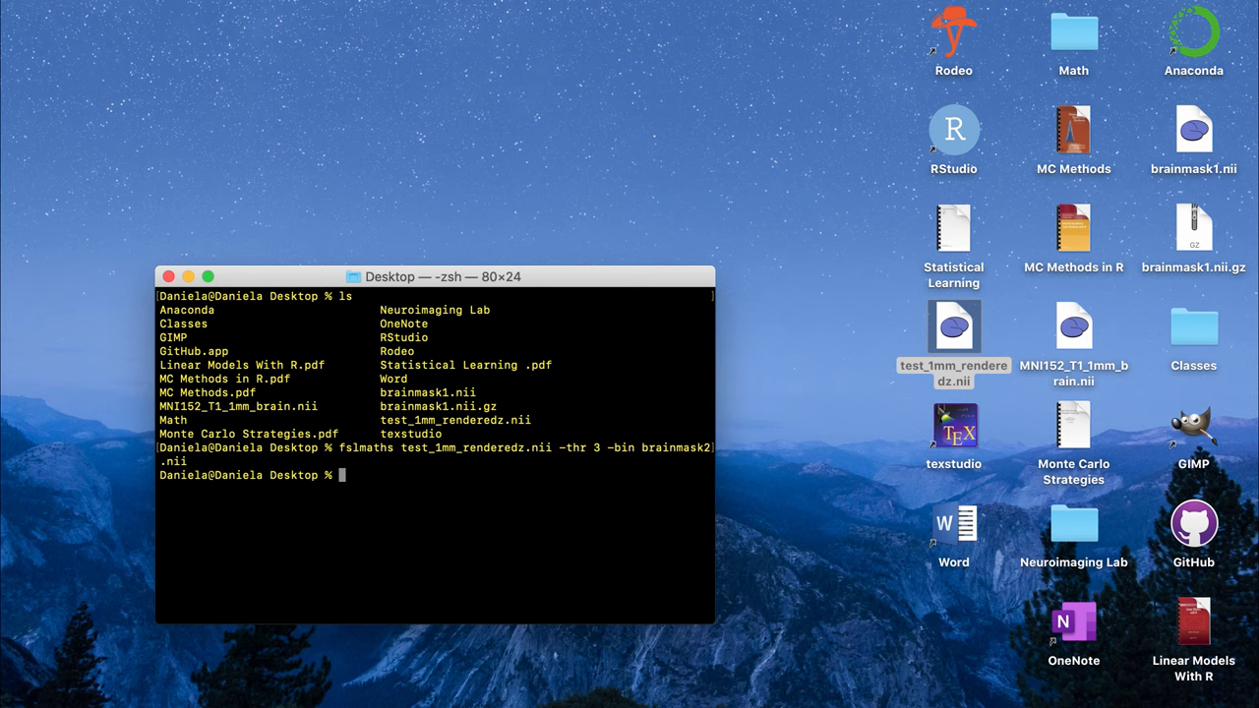
pyautogui.moveTo(703, 193)
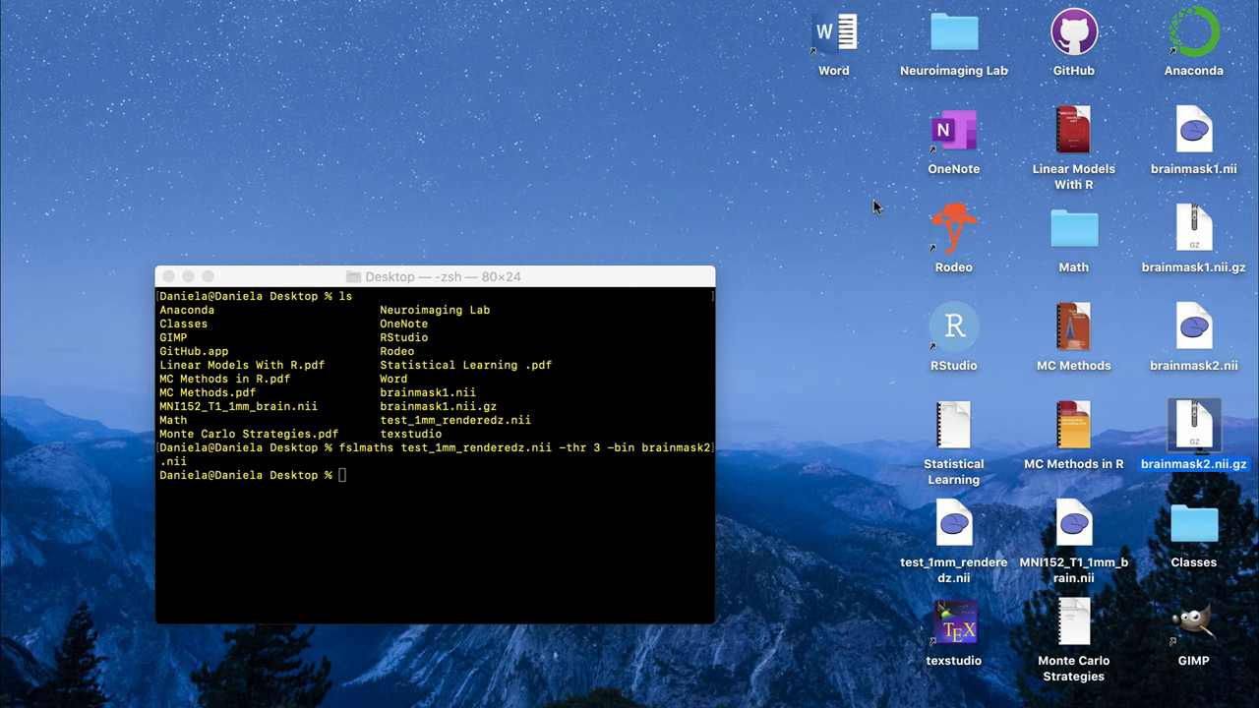
# Open brainmask2.nii from the desktop and rotate its 3D rendering to check the mask
pyautogui.doubleClick(1192, 324)
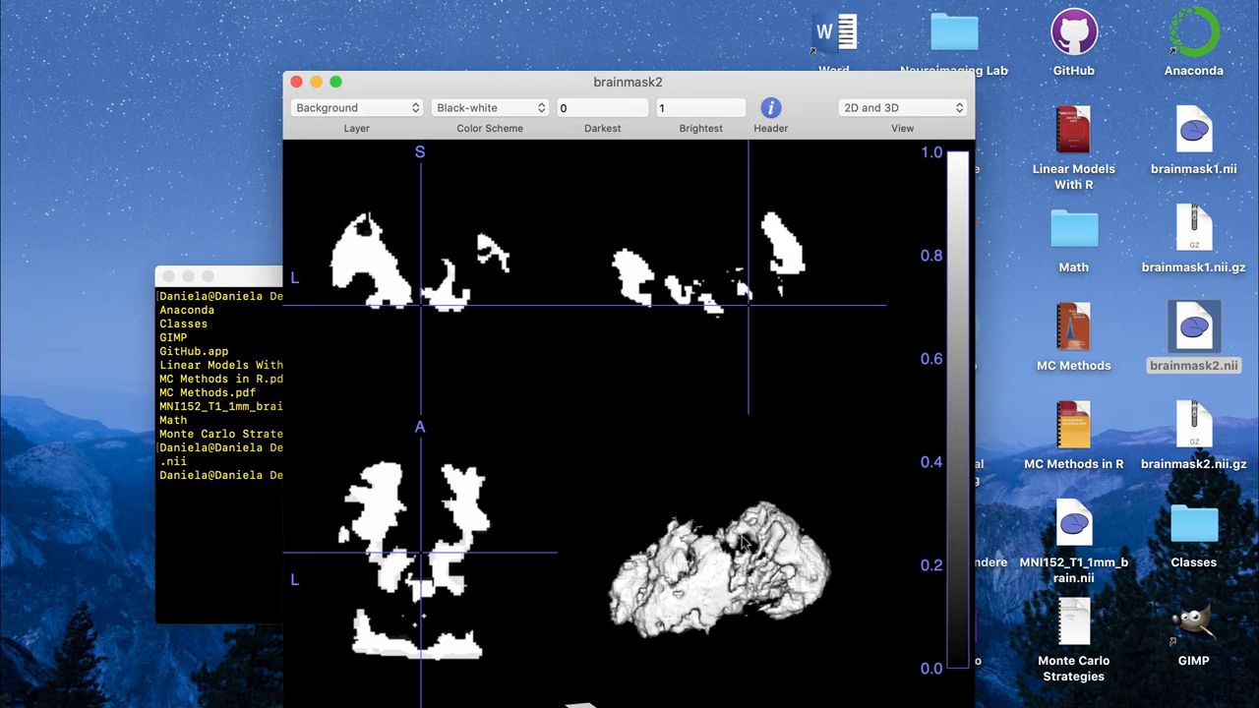
pyautogui.moveTo(748, 541); pyautogui.dragTo(728, 571)
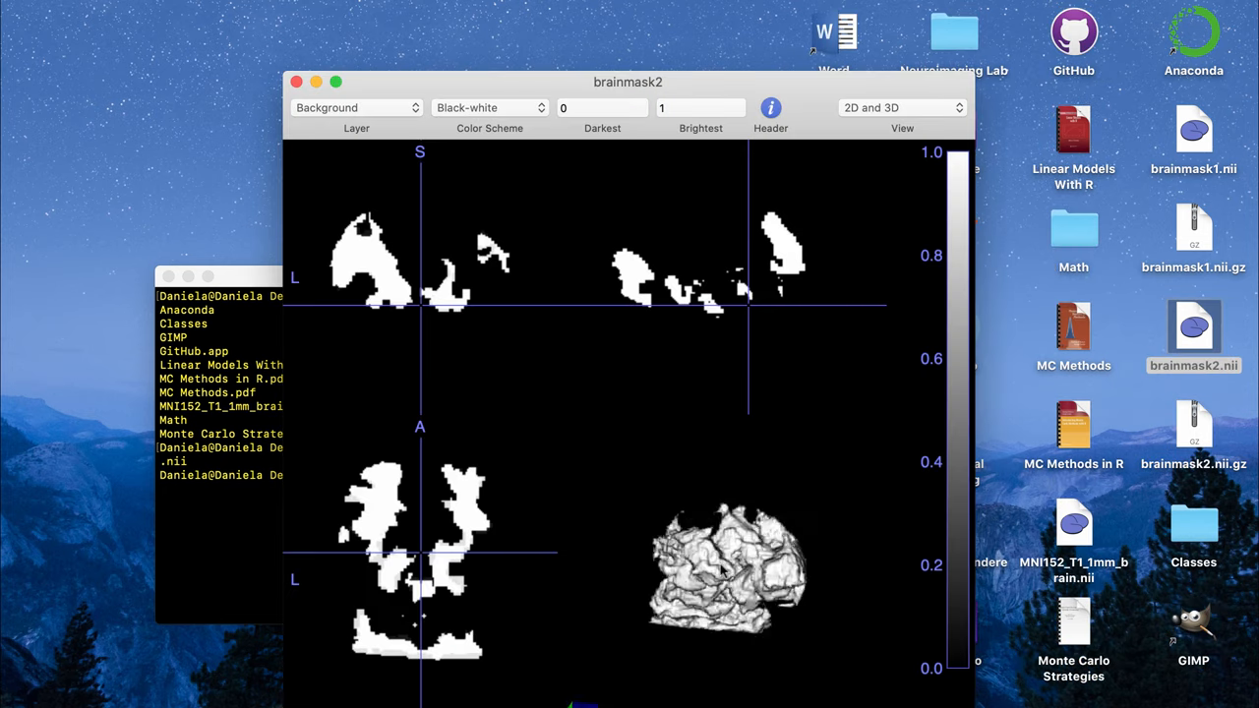